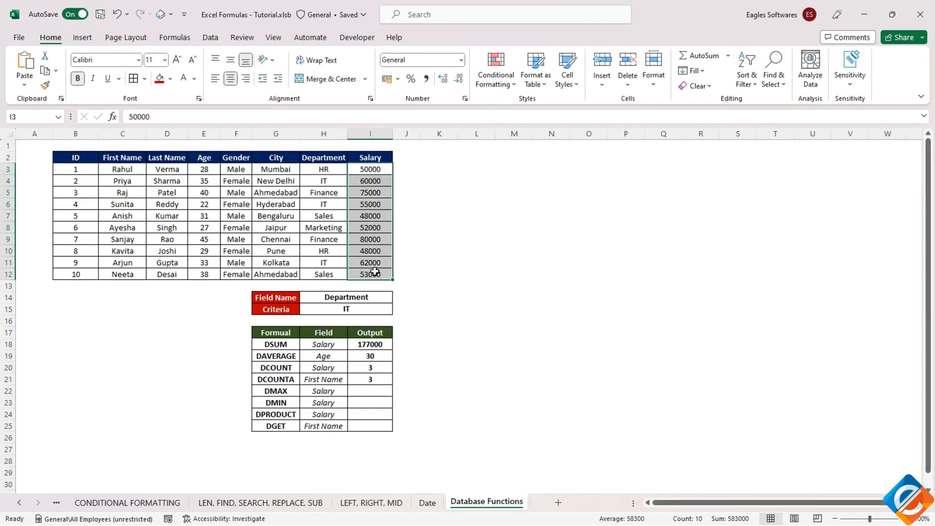
- Type a partial =DMAX($B$2:$I$12, formula, then clear the outputs and switch the criterion to HR
{"action": "type", "text": "=DMAX($B$2:$I$12,"}
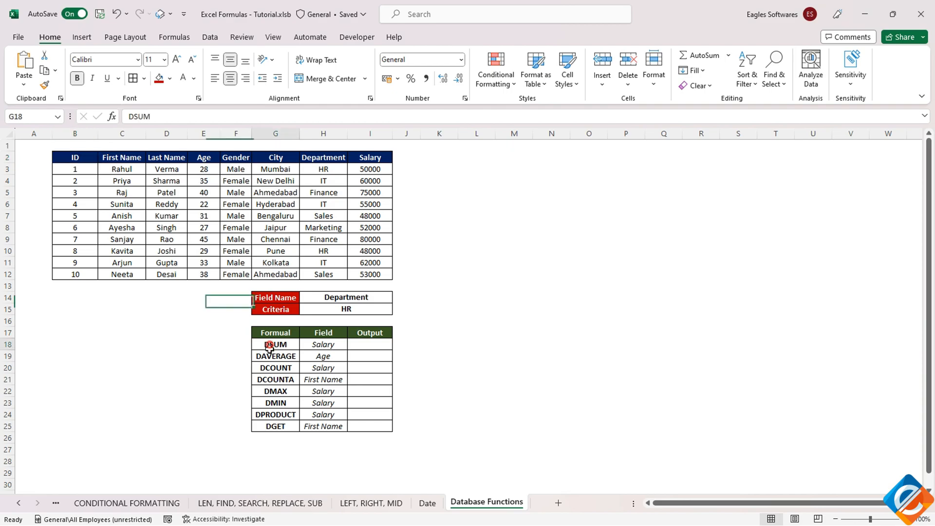
- Enter =DSUM($B$2:$I$12,I2,H14:H15) in I18 to total all salaries (583000)
{"action": "left_click_drag", "start_coordinate": [275, 345], "coordinate": [274, 426]}
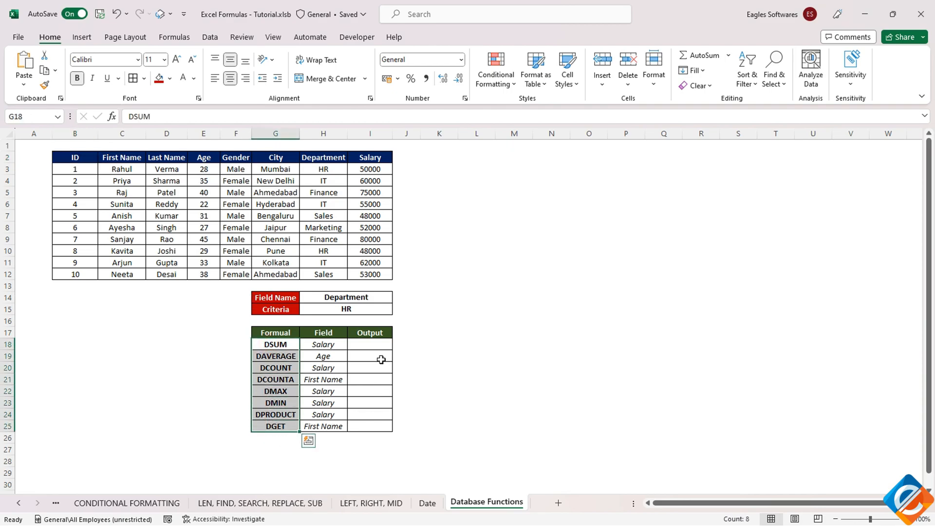
{"action": "left_click", "coordinate": [370, 344]}
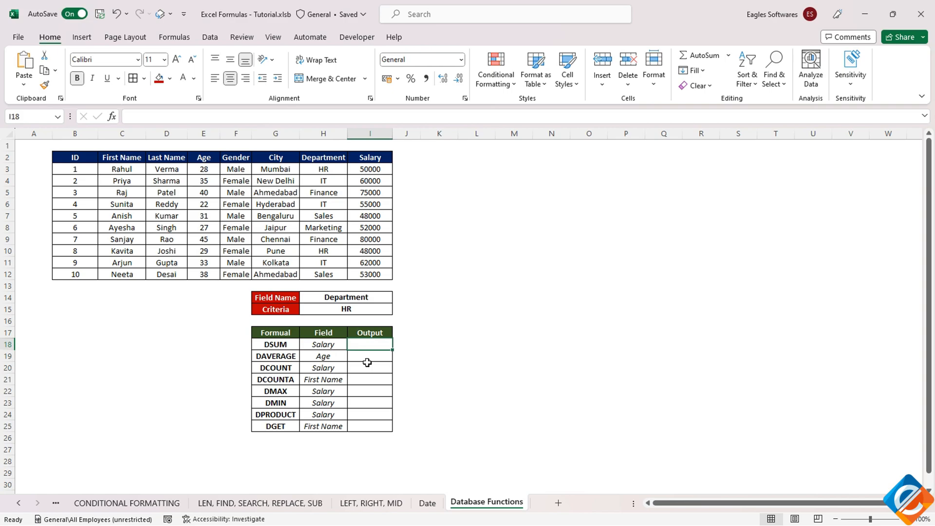
{"action": "type", "text": "=ds"}
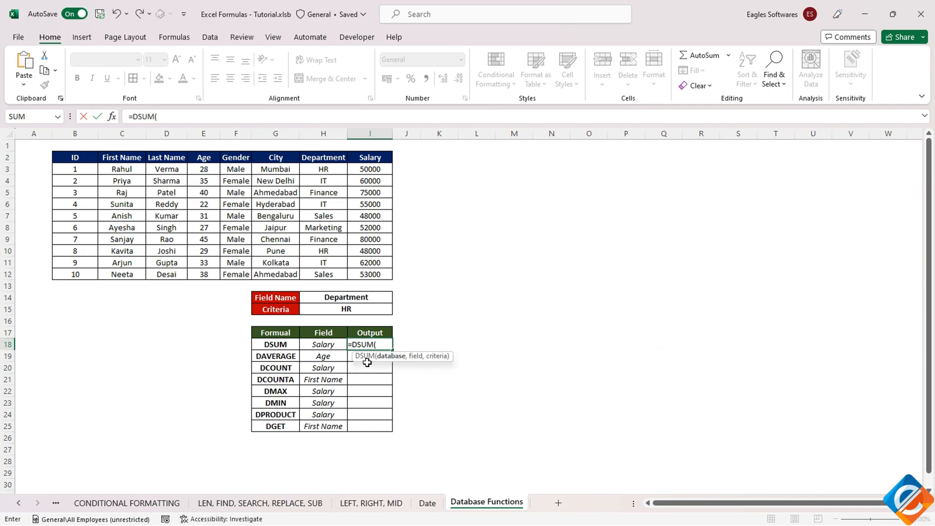
{"action": "mouse_move", "coordinate": [420, 351]}
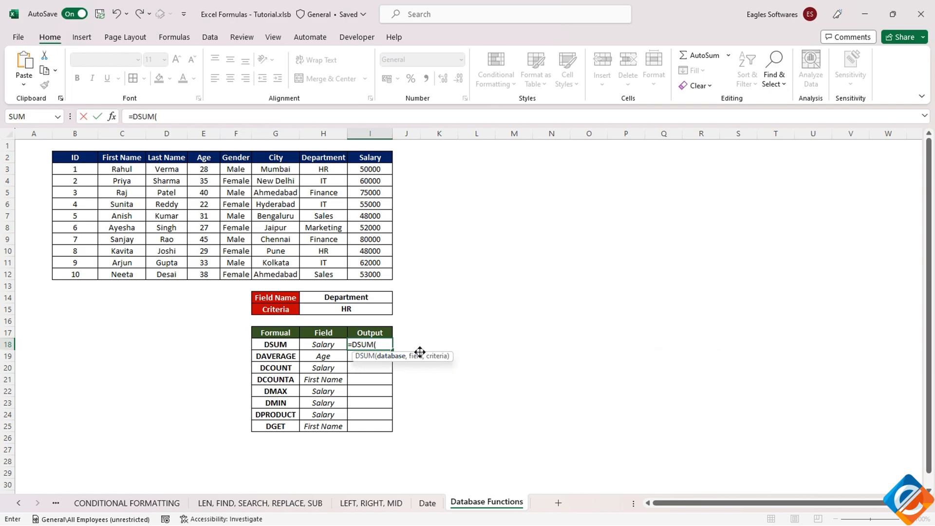
{"action": "mouse_move", "coordinate": [384, 361]}
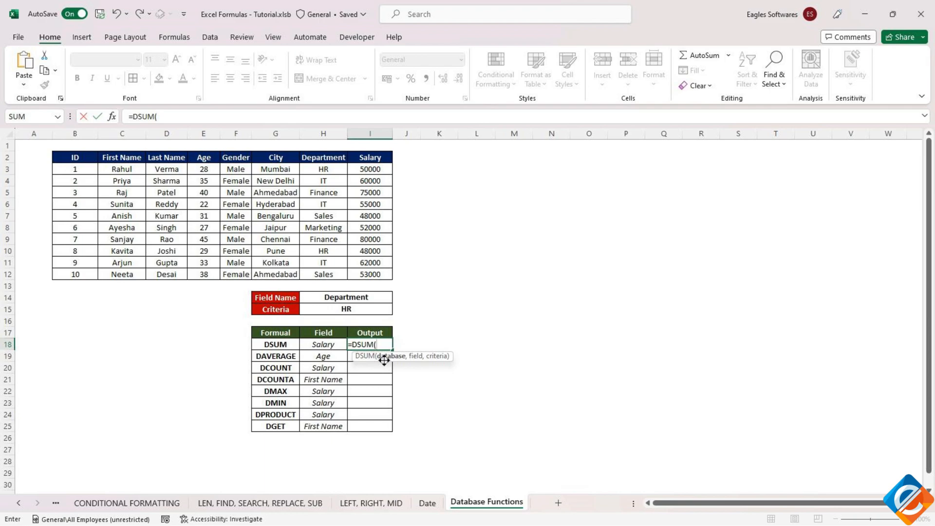
{"action": "left_click_drag", "start_coordinate": [74, 157], "coordinate": [185, 215]}
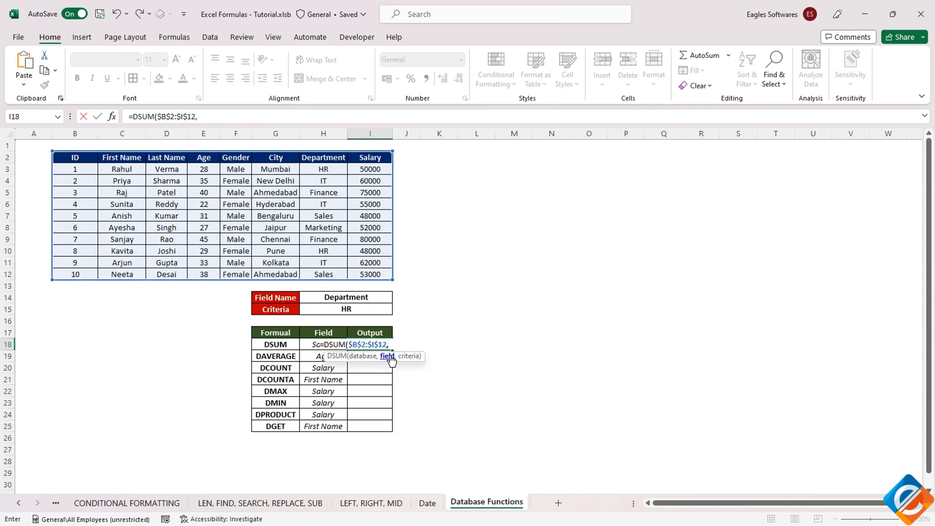
{"action": "mouse_move", "coordinate": [369, 158]}
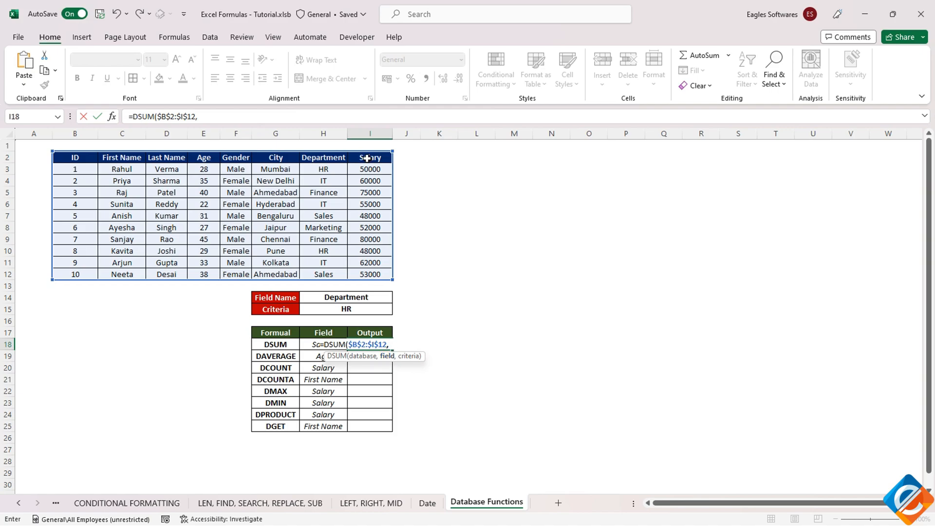
{"action": "left_click", "coordinate": [369, 157]}
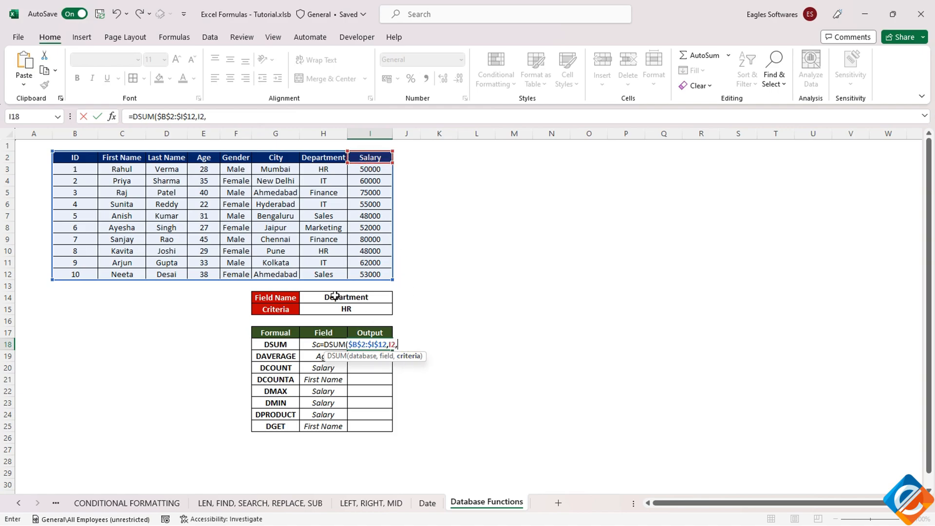
{"action": "left_click_drag", "start_coordinate": [324, 297], "coordinate": [369, 309]}
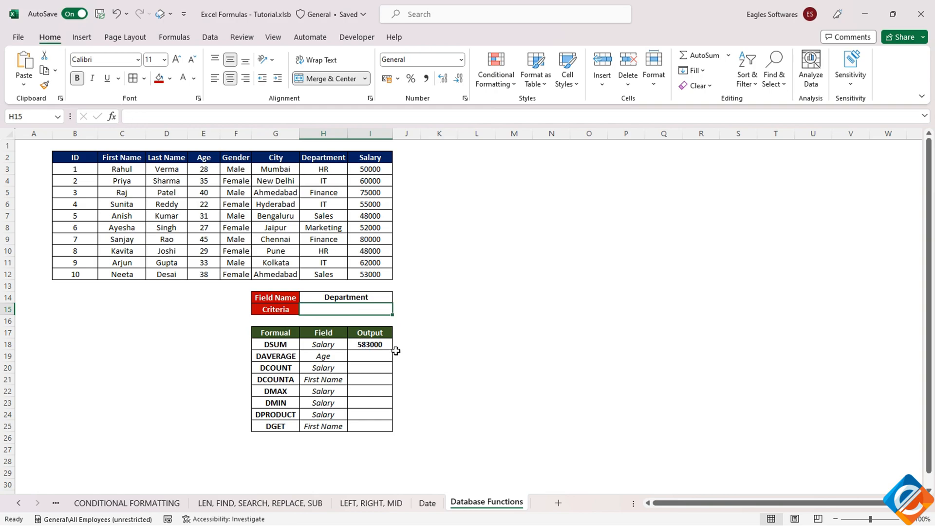
- Check the salary total, then set the Department criterion in H15 to IT
{"action": "left_click_drag", "start_coordinate": [370, 169], "coordinate": [370, 181]}
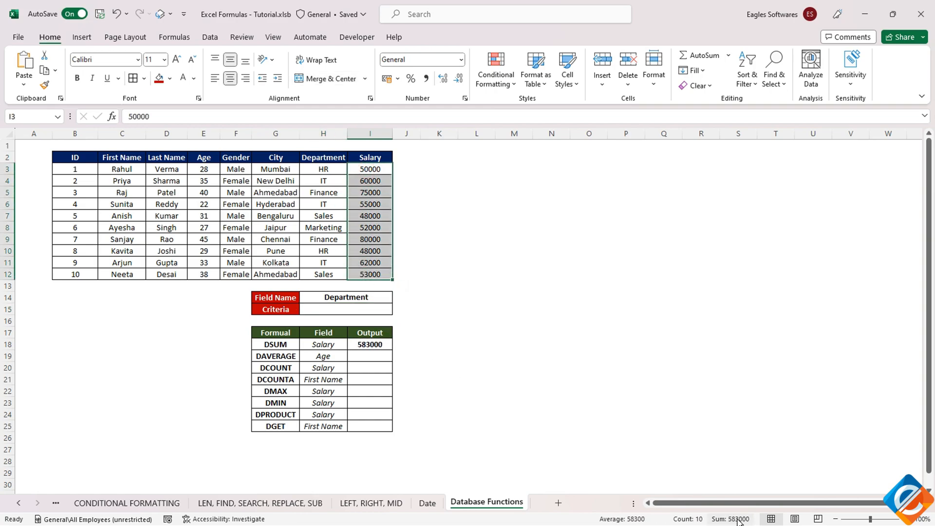
{"action": "left_click", "coordinate": [346, 309]}
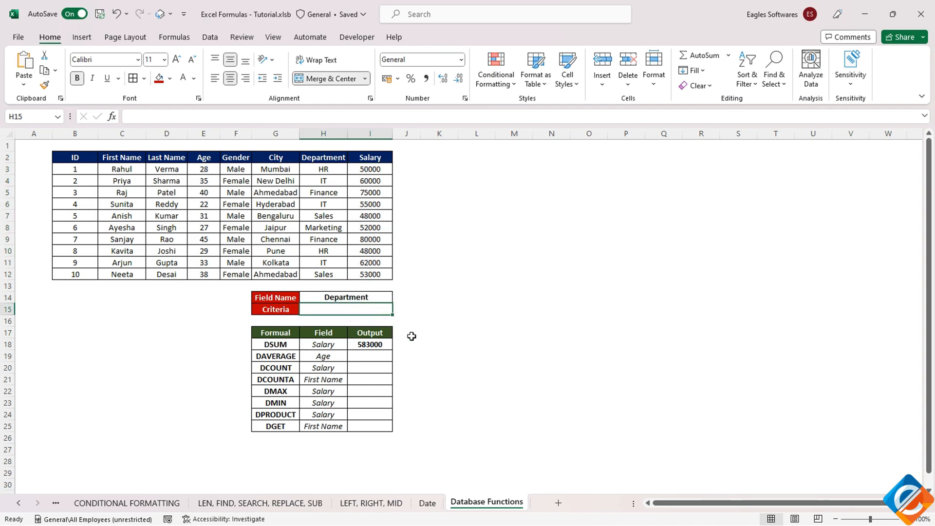
{"action": "type", "text": "IT"}
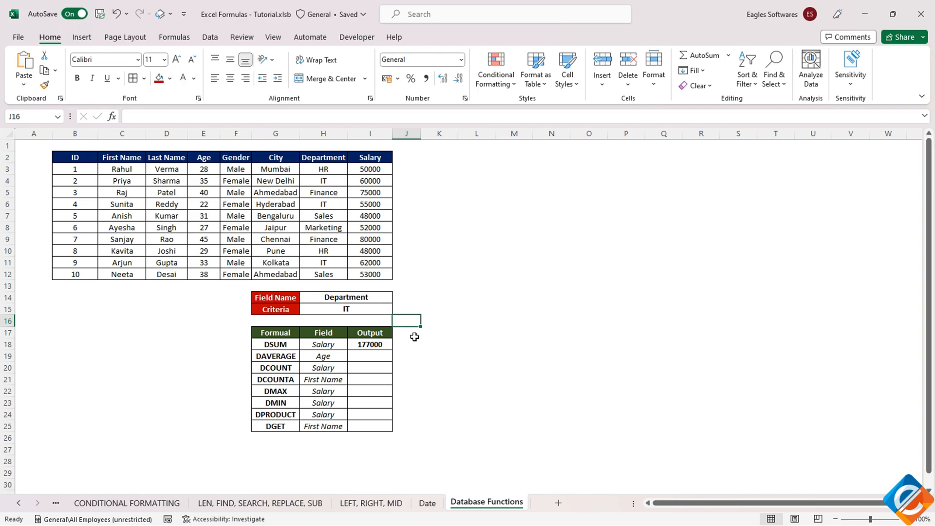
- Point the DSUM field argument at H18 and enter age there, giving 90
{"action": "left_click", "coordinate": [370, 344]}
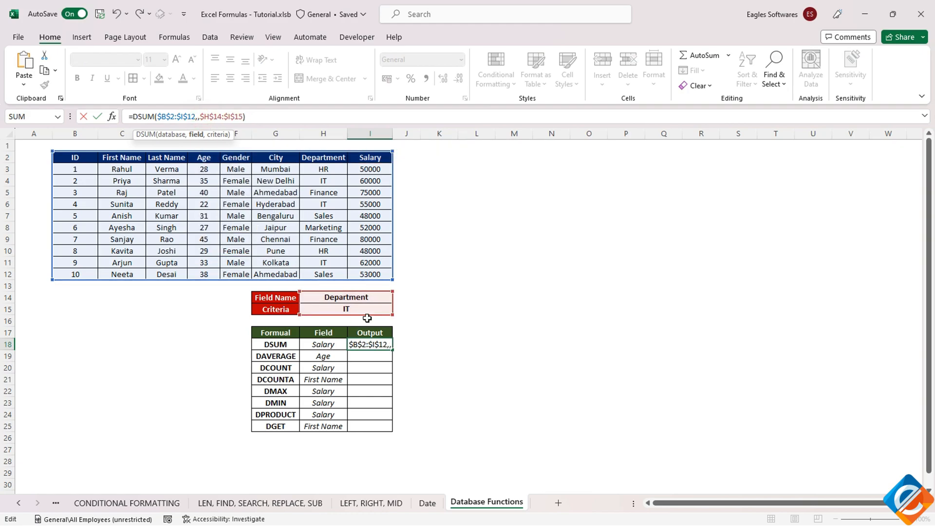
{"action": "mouse_move", "coordinate": [317, 339]}
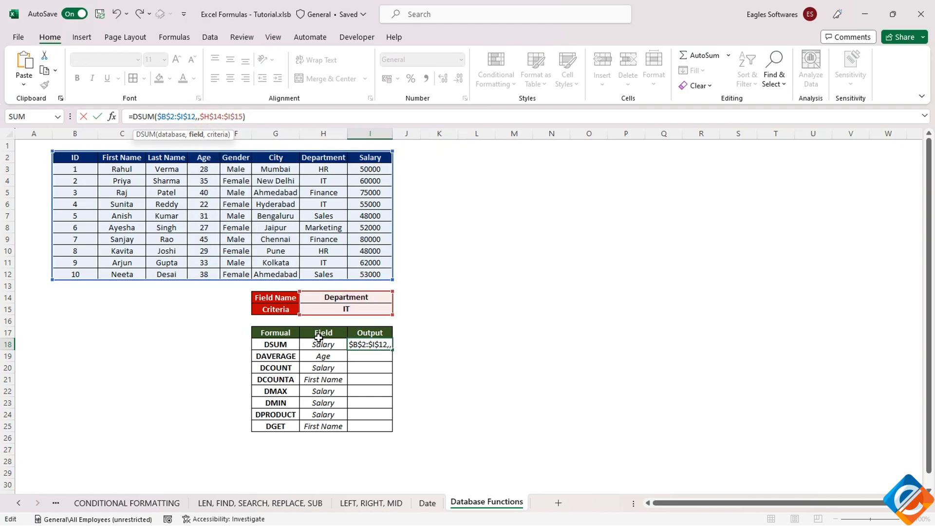
{"action": "left_click", "coordinate": [322, 345]}
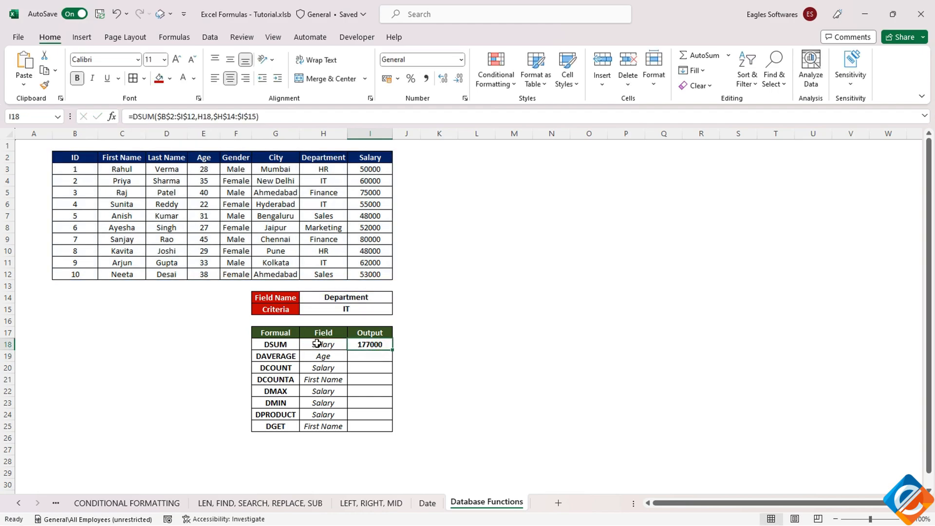
{"action": "type", "text": "age"}
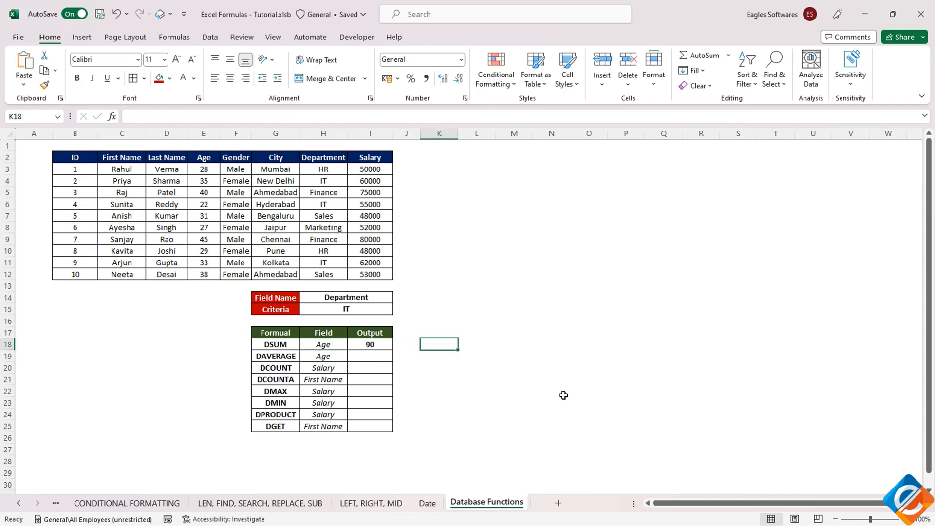
- Compare with a SUMIF on department values for "IT", then set the criterion to Finance
{"action": "type", "text": "=SUMIF("}
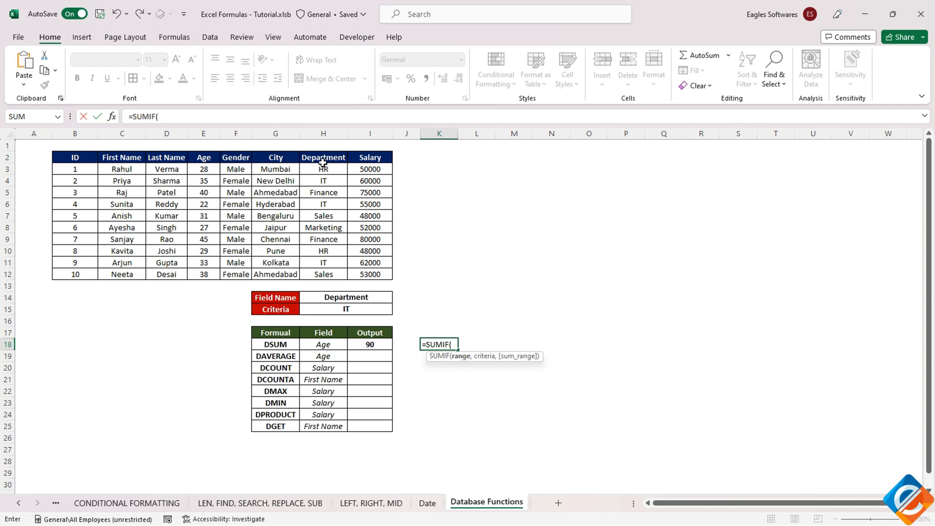
{"action": "left_click_drag", "start_coordinate": [323, 169], "coordinate": [323, 274]}
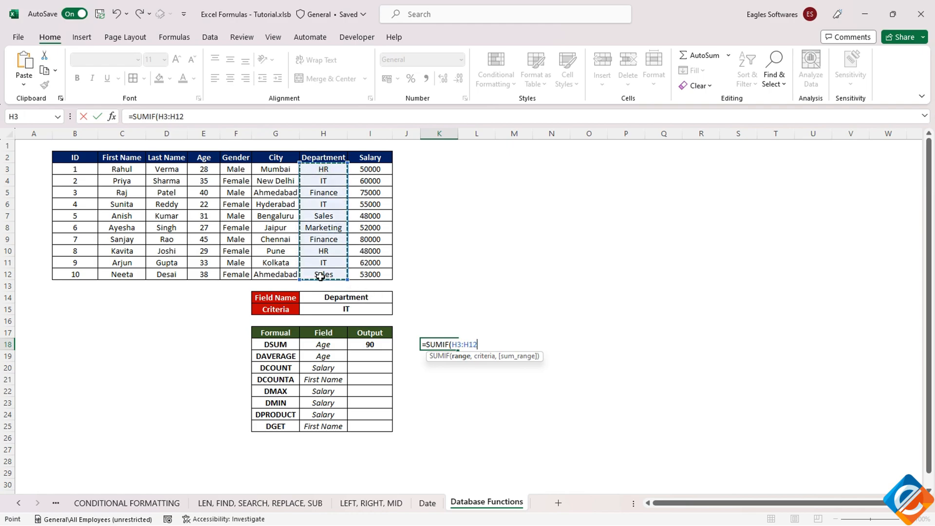
{"action": "type", "text": ",\"IT\""}
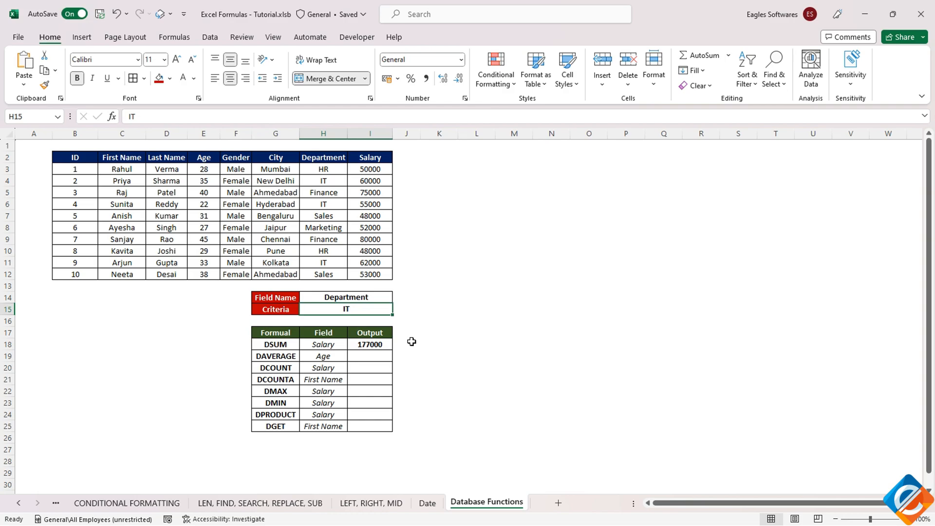
{"action": "type", "text": "Finance"}
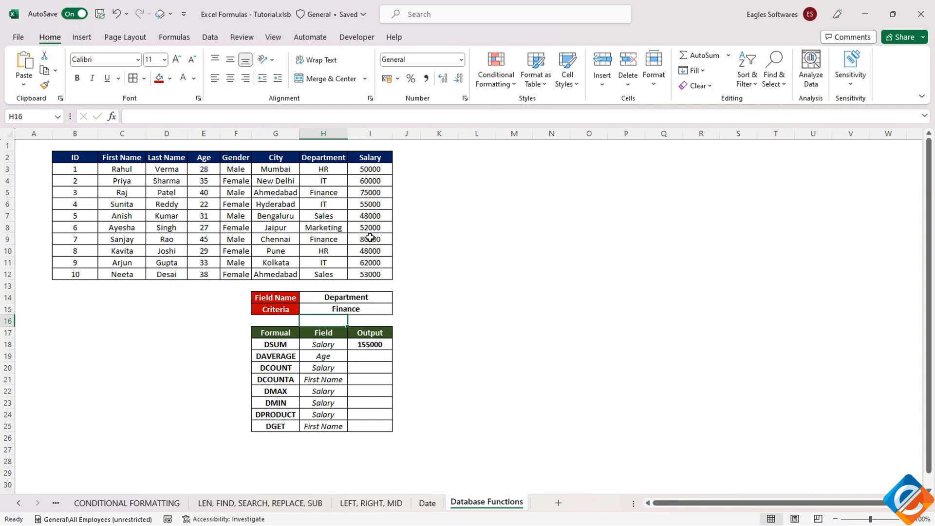
{"action": "left_click", "coordinate": [369, 356]}
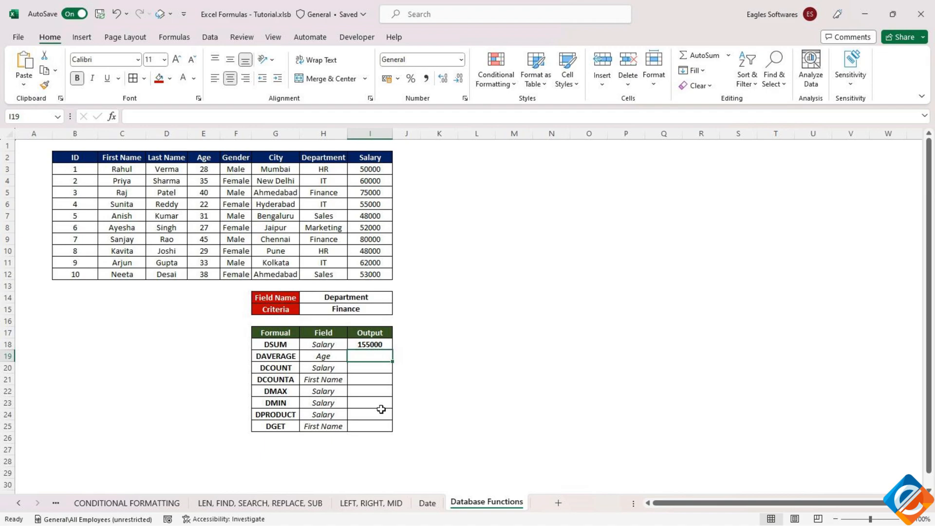
- Build a DAVERAGE formula over the whole employee table with Finance criterion, returning 42.5
{"action": "type", "text": "=da"}
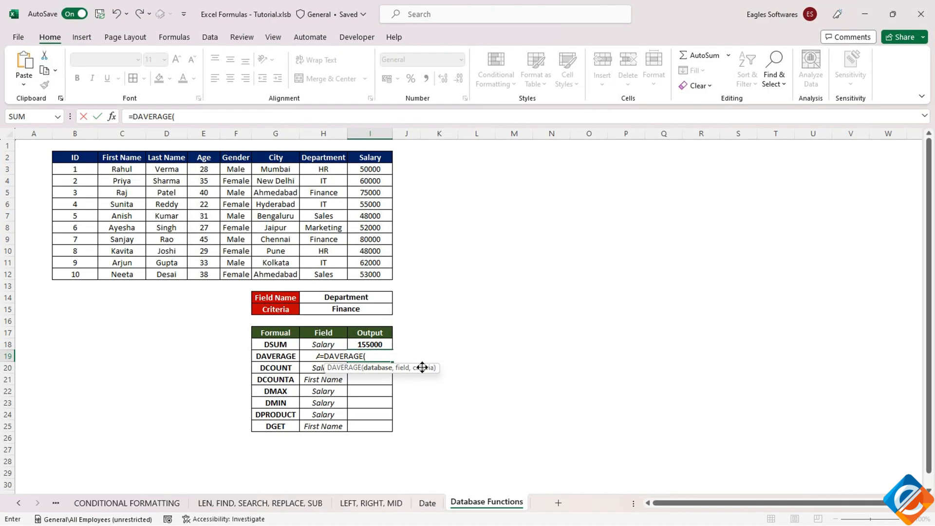
{"action": "left_click_drag", "start_coordinate": [74, 157], "coordinate": [236, 203]}
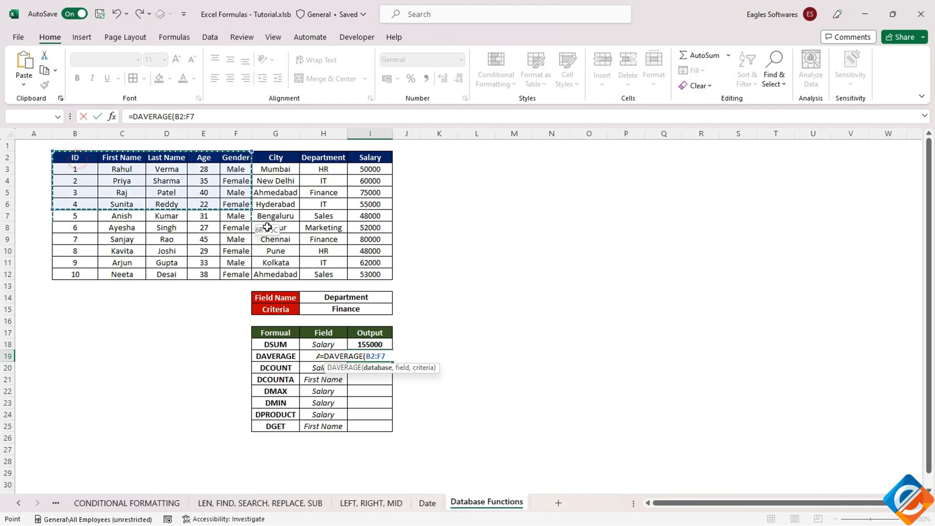
{"action": "left_click_drag", "start_coordinate": [75, 157], "coordinate": [370, 273]}
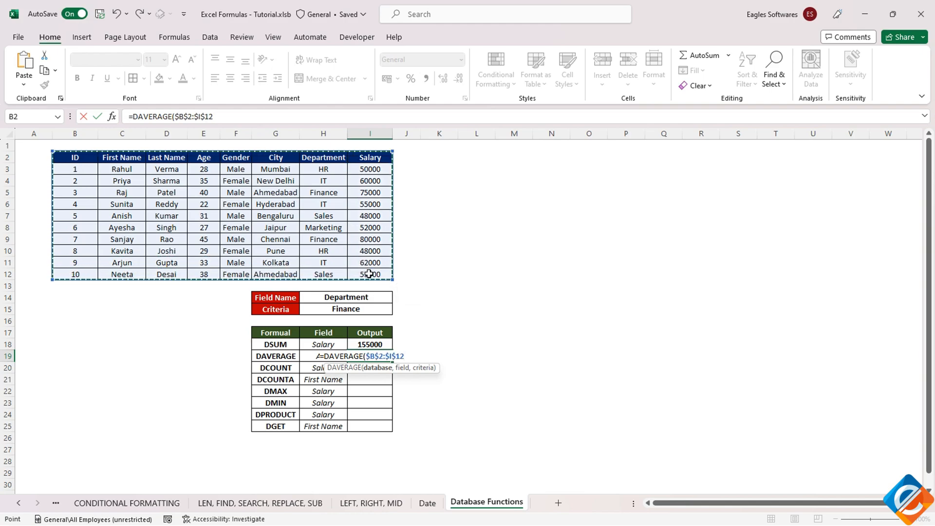
{"action": "type", "text": ","}
{"action": "left_click", "coordinate": [346, 309]}
{"action": "type", "text": "IT"}
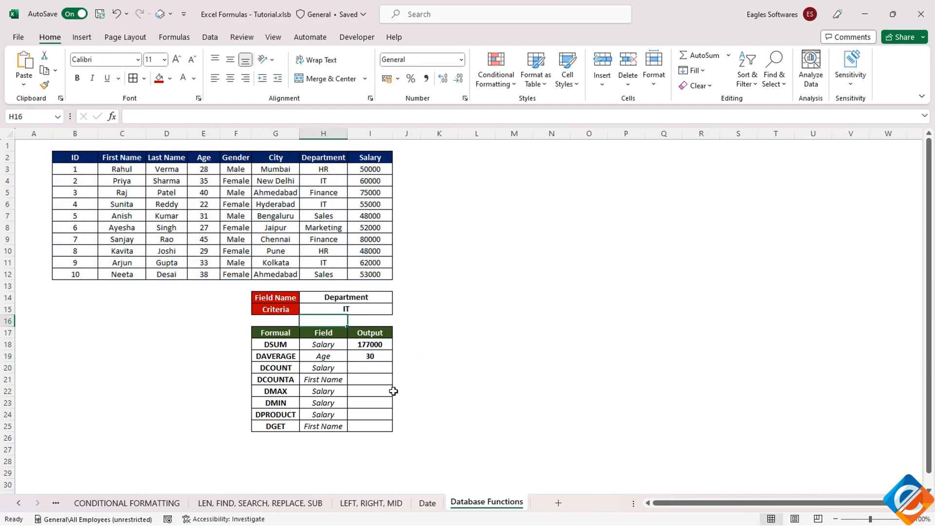
{"action": "type", "text": "Finance"}
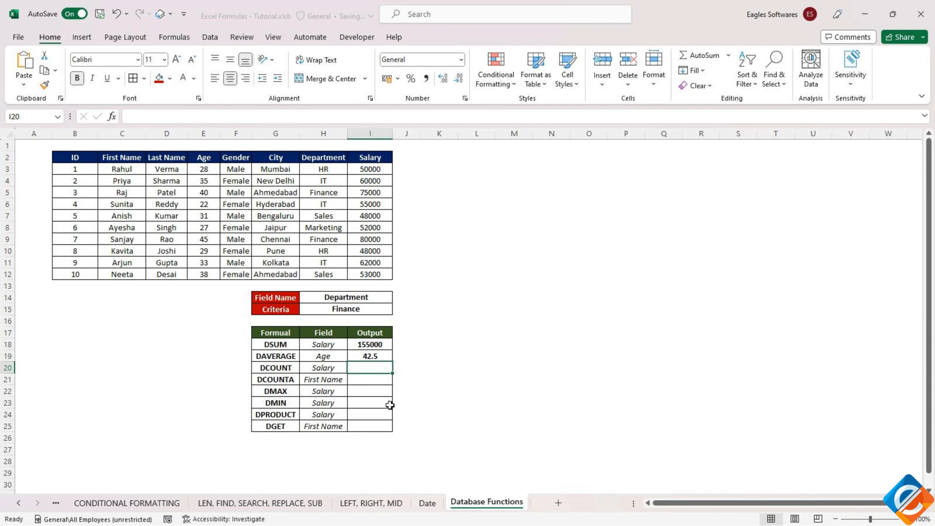
- Enter =DCOUNT($B$2:$I$12,$H$20,$H$14:$I$15) in I20 to count Salary records
{"action": "type", "text": "=dco"}
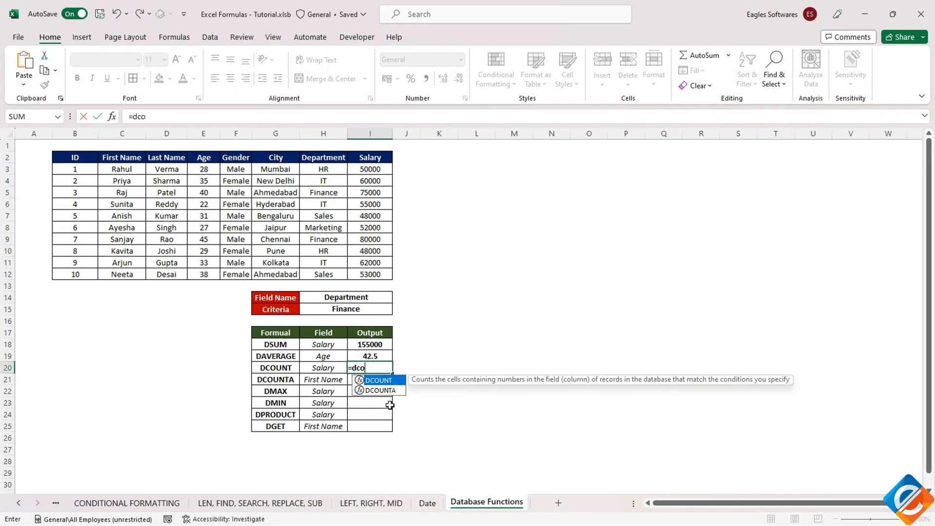
{"action": "type", "text": "DCOUNT("}
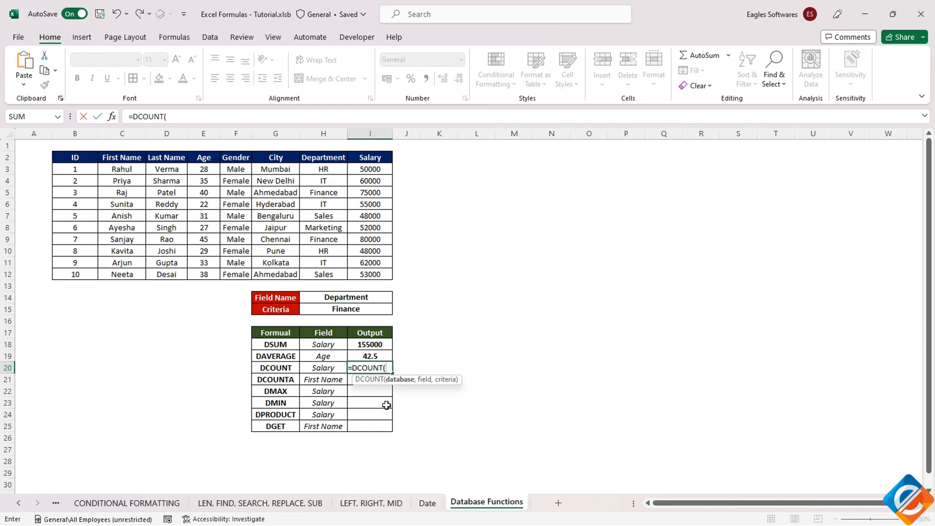
{"action": "left_click_drag", "start_coordinate": [75, 157], "coordinate": [292, 215]}
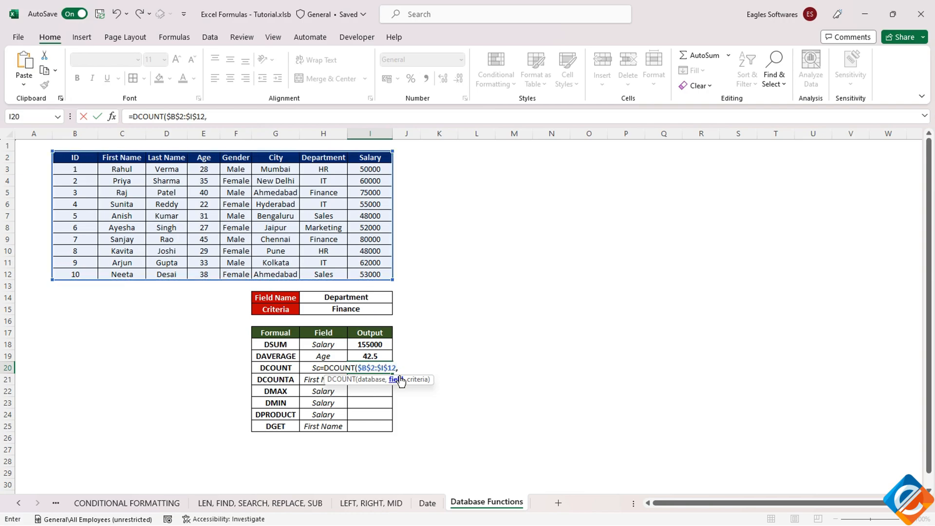
{"action": "left_click", "coordinate": [324, 368]}
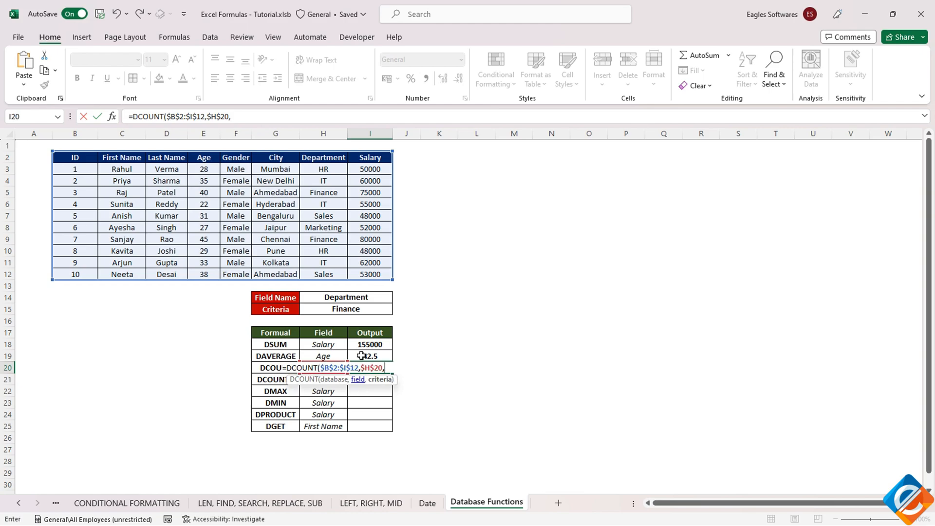
{"action": "left_click_drag", "start_coordinate": [324, 297], "coordinate": [324, 308]}
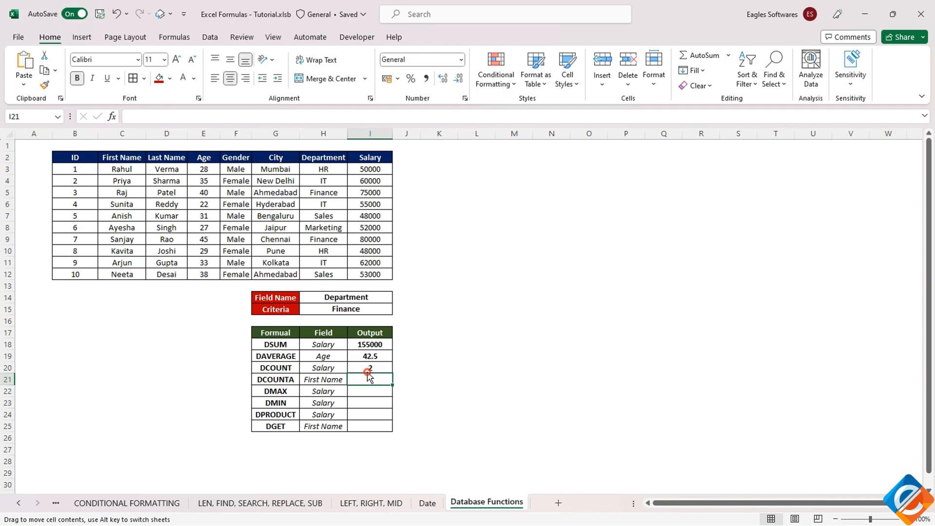
{"action": "left_click", "coordinate": [370, 368]}
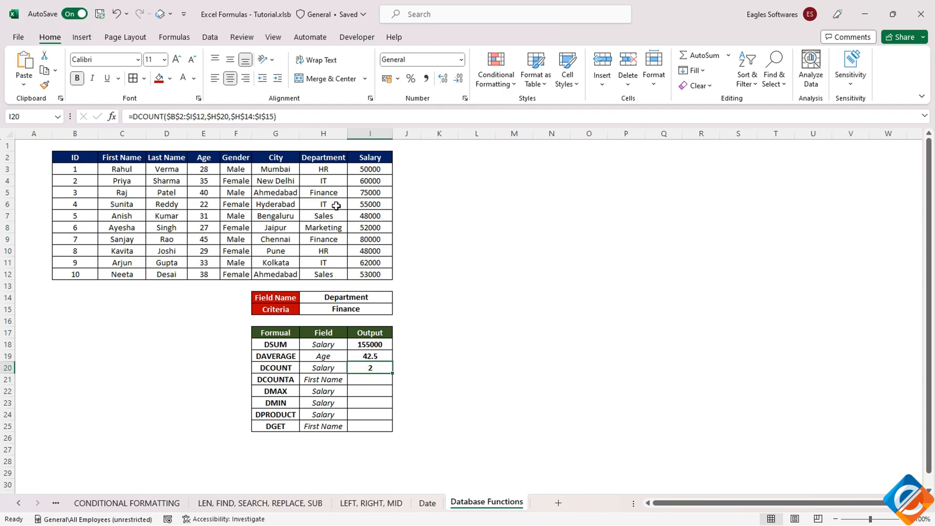
- Change the criterion in H15 to IT, updating results to 177000, 30 and 3
{"action": "left_click", "coordinate": [370, 192]}
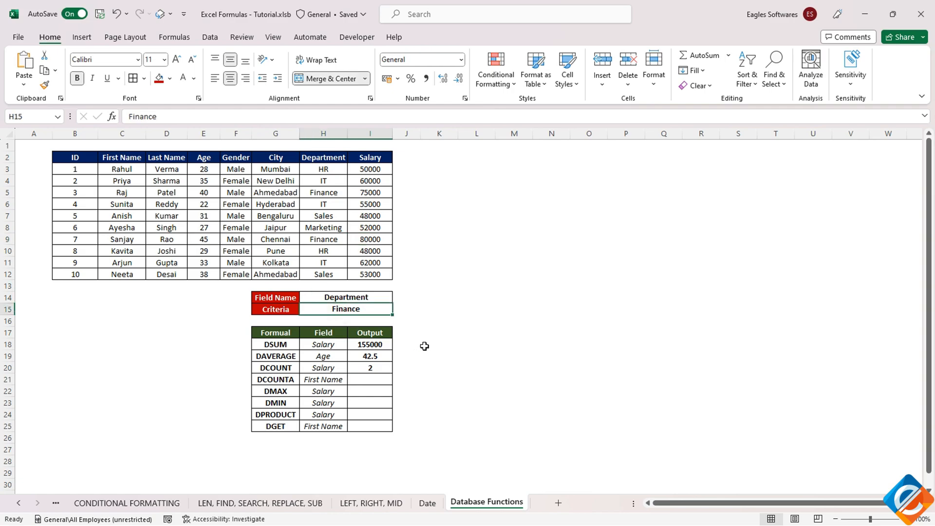
{"action": "type", "text": "IT"}
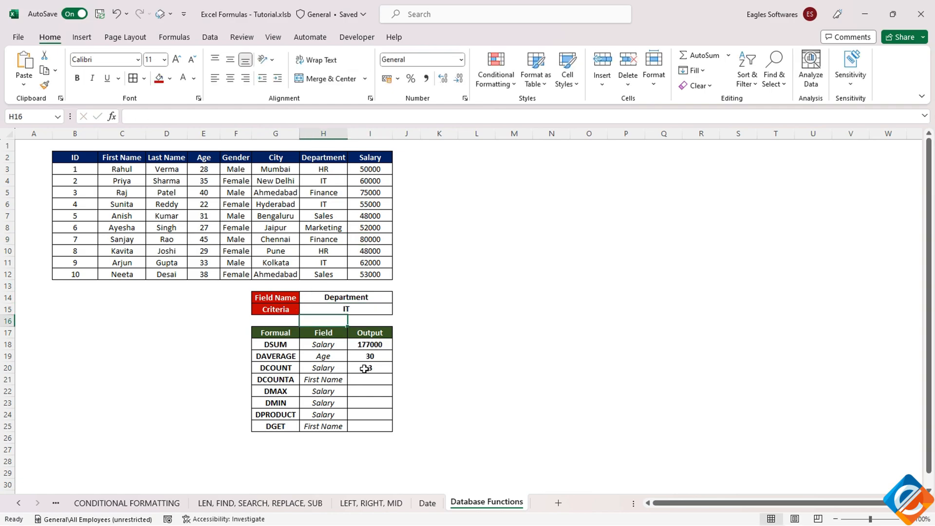
{"action": "left_click", "coordinate": [370, 379]}
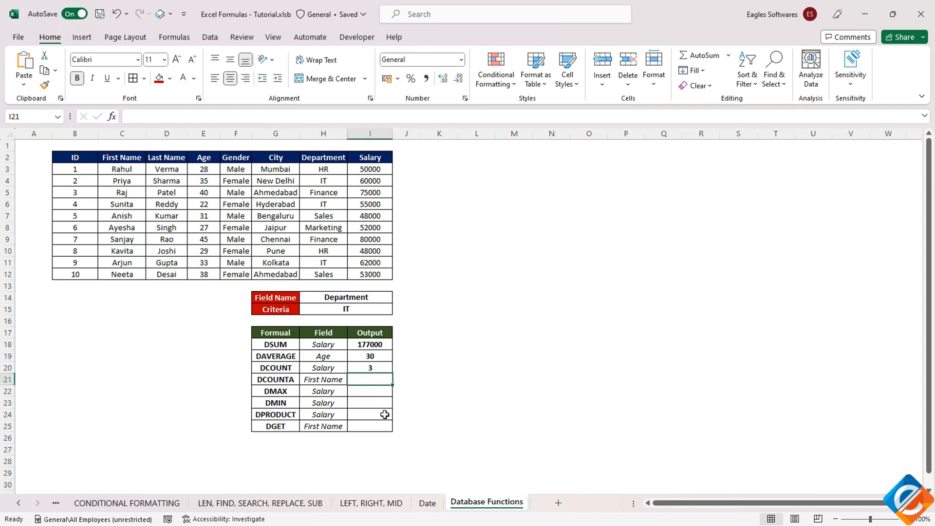
- Type =DCOUNTA( in I21 and select B2:I12 as the database argument
{"action": "type", "text": "=d"}
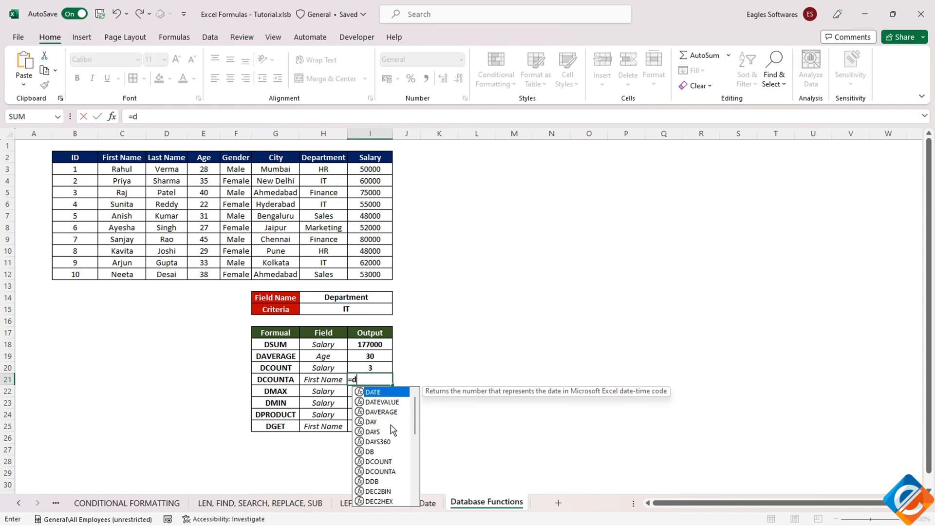
{"action": "type", "text": "count"}
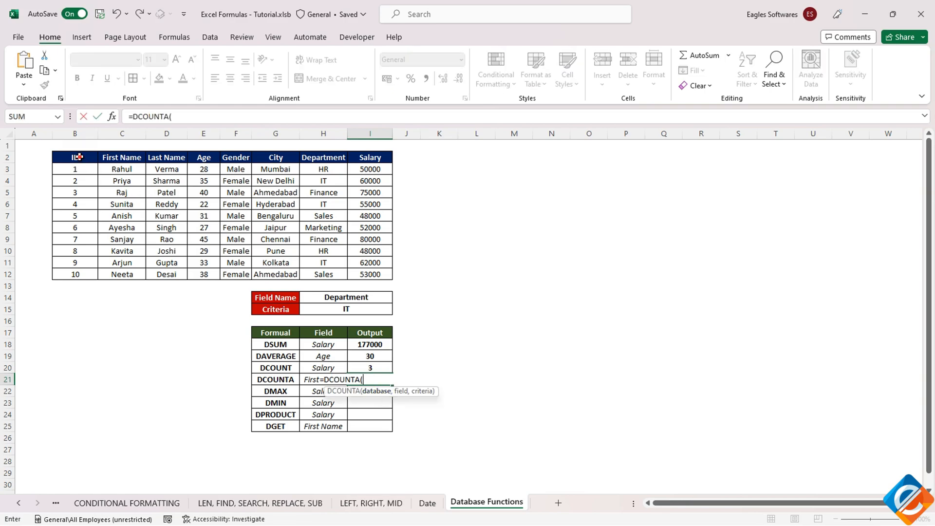
{"action": "left_click_drag", "start_coordinate": [74, 157], "coordinate": [370, 274]}
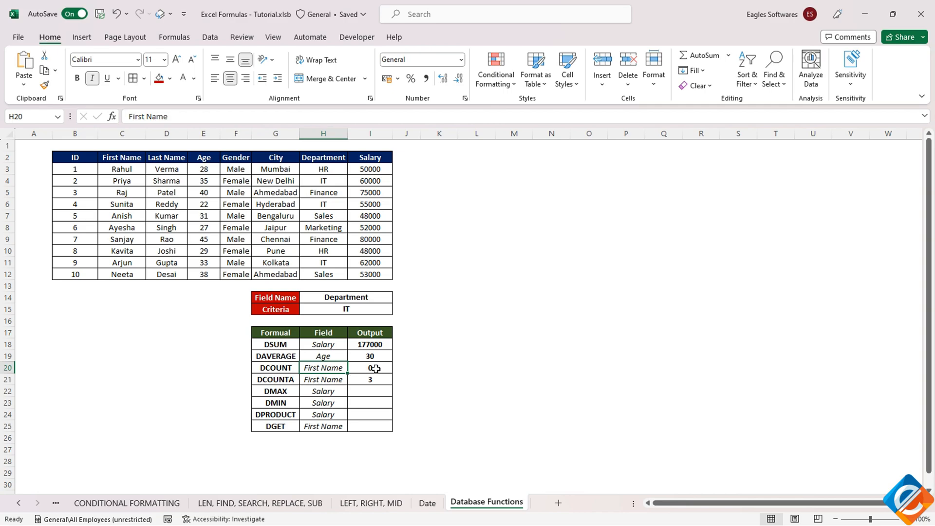
- Test the DCOUNT field with age and First Name, showing DCOUNT 0 versus DCOUNTA 3
{"action": "left_click", "coordinate": [276, 367]}
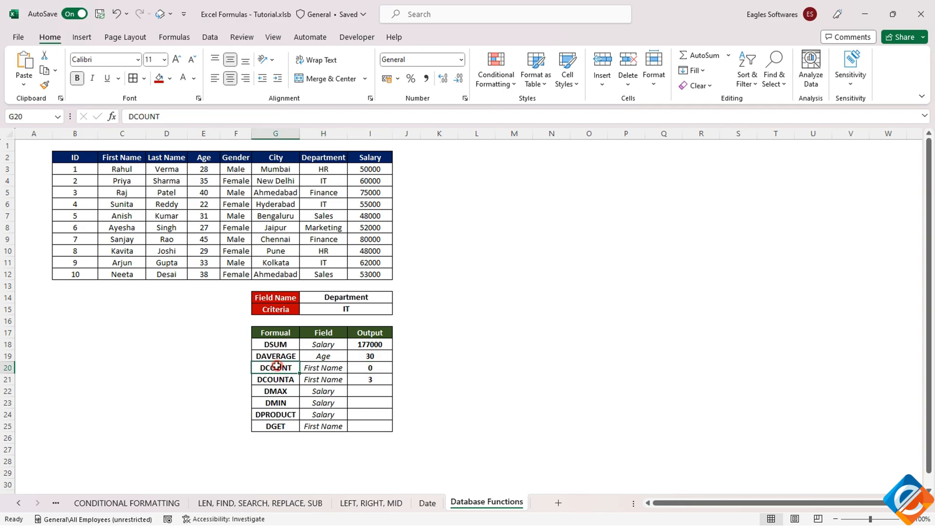
{"action": "type", "text": "age"}
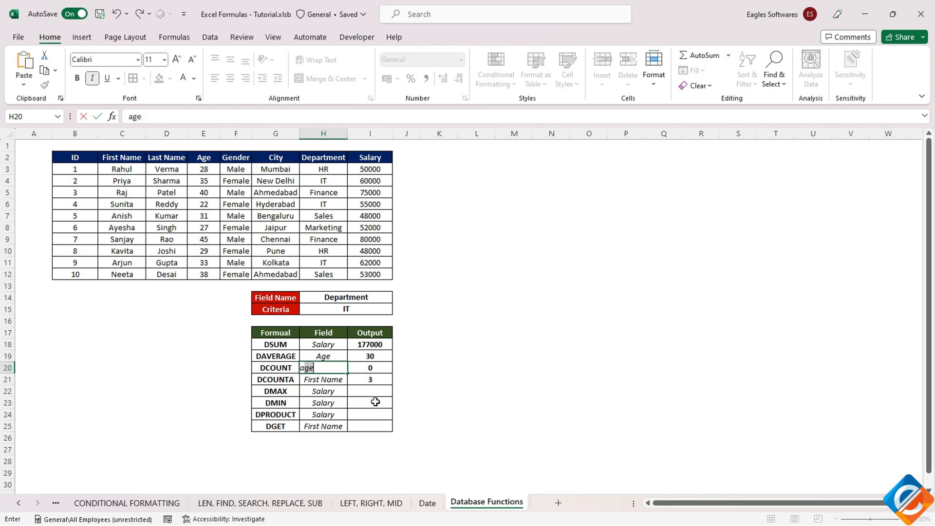
{"action": "type", "text": "first Name"}
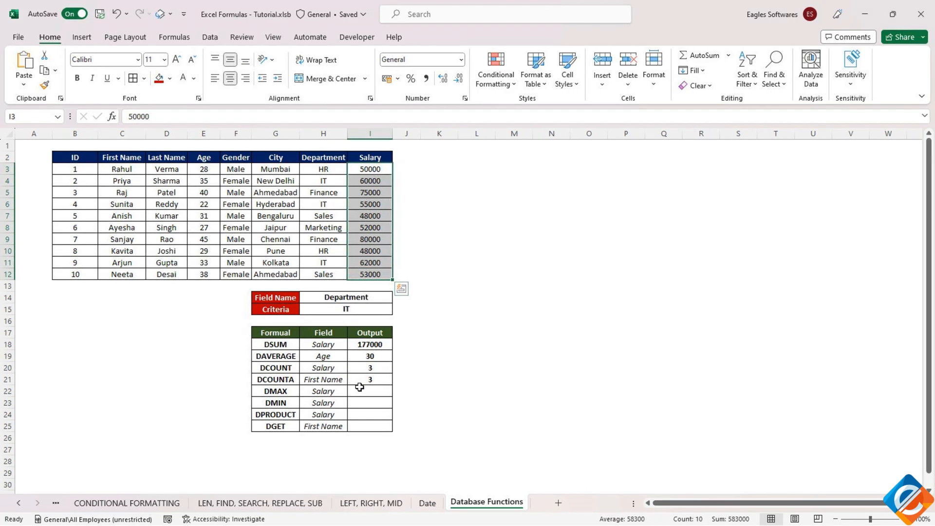
- Enter =DMAX($B$2:$I$12,H22,$H$14:$I$15) in I22, returning the top IT salary 62000
{"action": "left_click", "coordinate": [370, 390]}
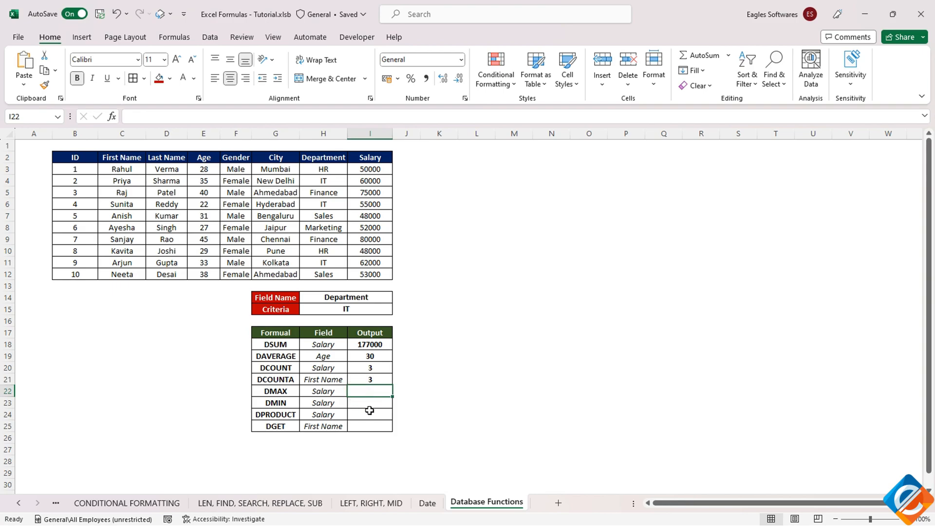
{"action": "type", "text": "=DMAX("}
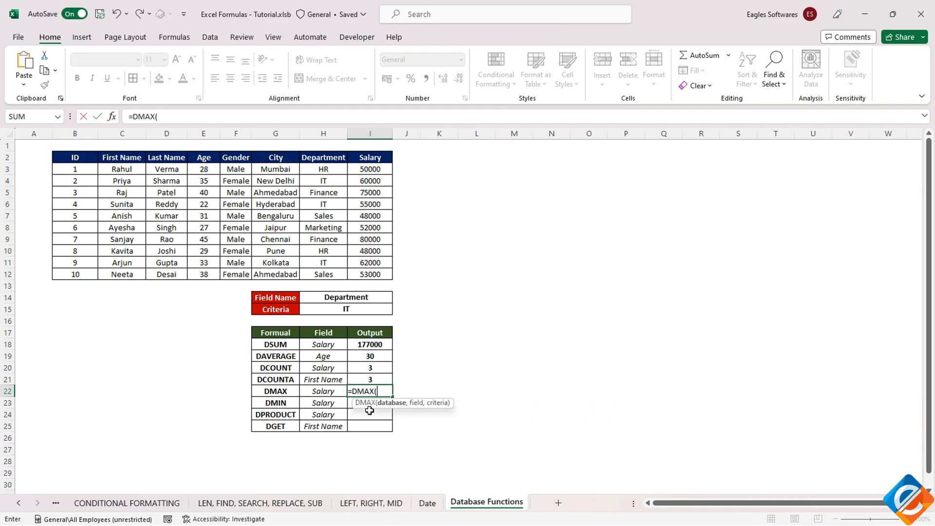
{"action": "mouse_move", "coordinate": [417, 440]}
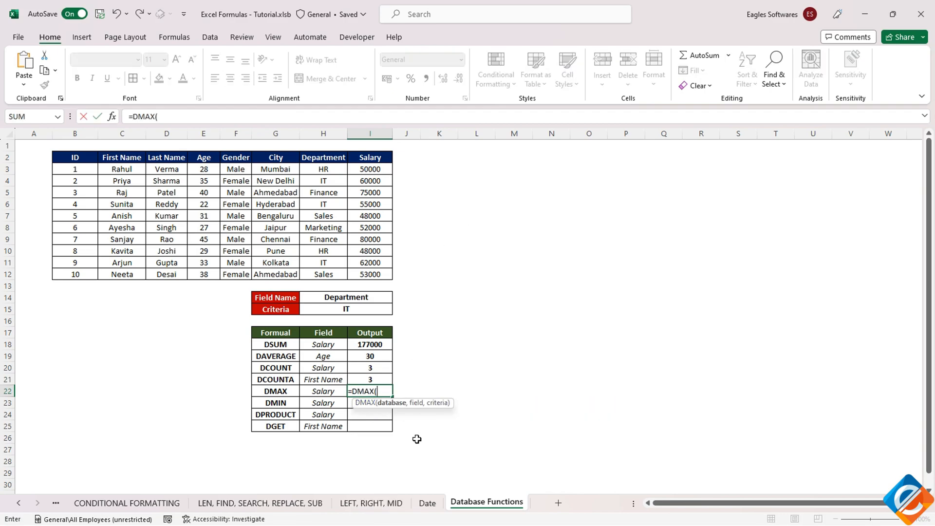
{"action": "mouse_move", "coordinate": [275, 425]}
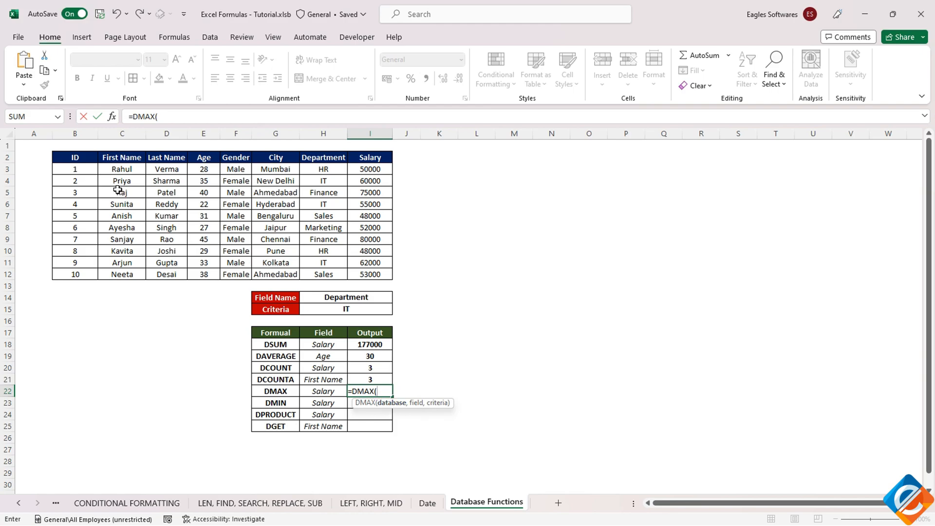
{"action": "left_click_drag", "start_coordinate": [75, 157], "coordinate": [370, 273]}
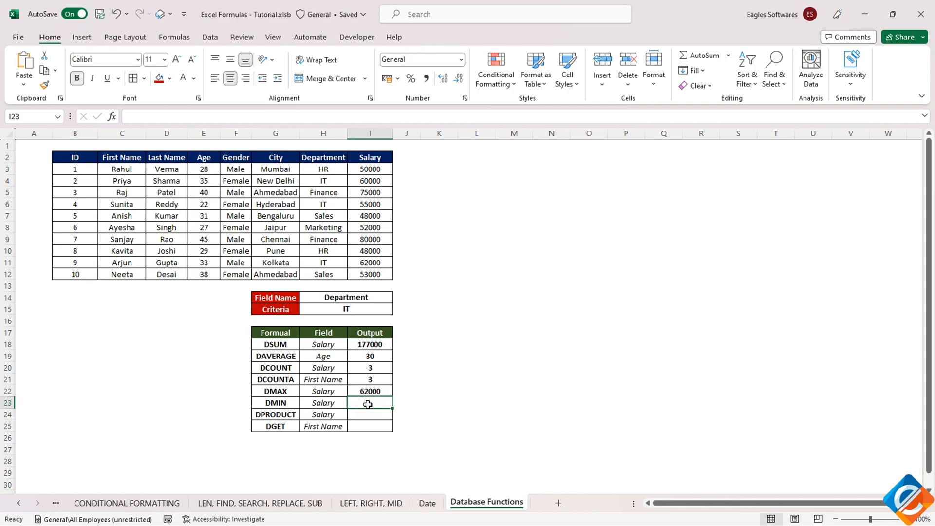
- Build a DMIN formula in I23 on the table, Salary field and criteria block, returning 55000
{"action": "left_click", "coordinate": [369, 391]}
{"action": "type", "text": "=d"}
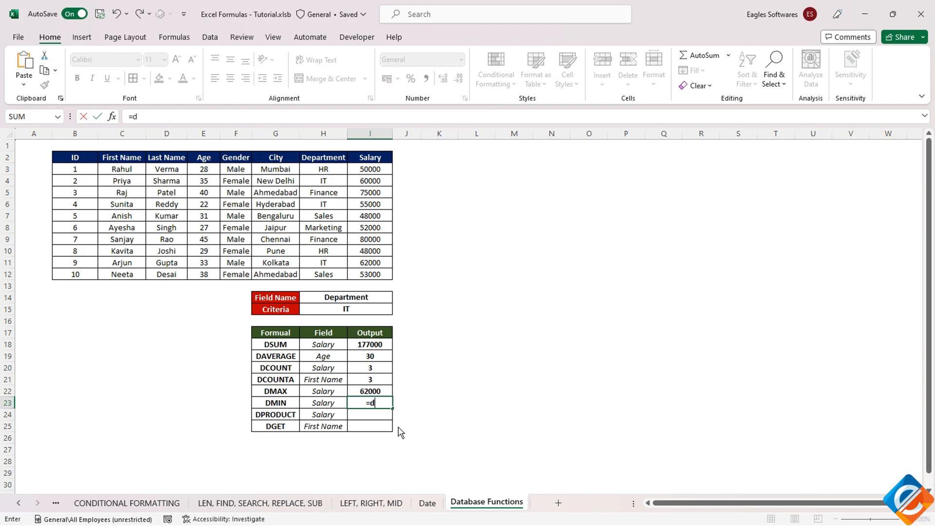
{"action": "type", "text": "MIN("}
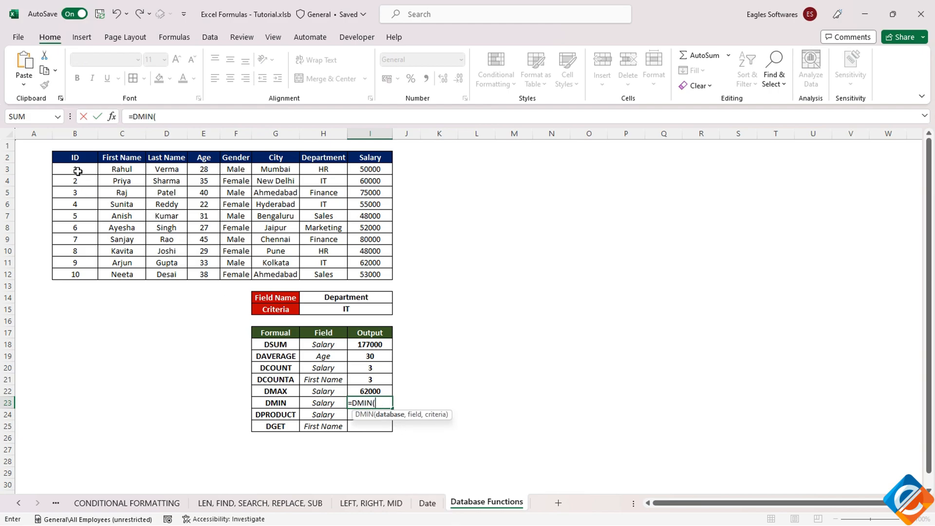
{"action": "left_click_drag", "start_coordinate": [74, 157], "coordinate": [370, 274]}
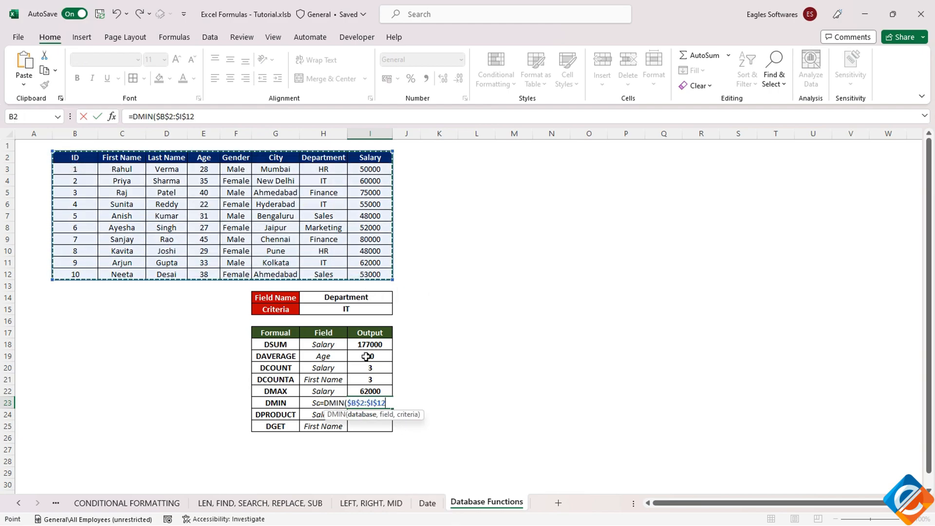
{"action": "left_click", "coordinate": [323, 391]}
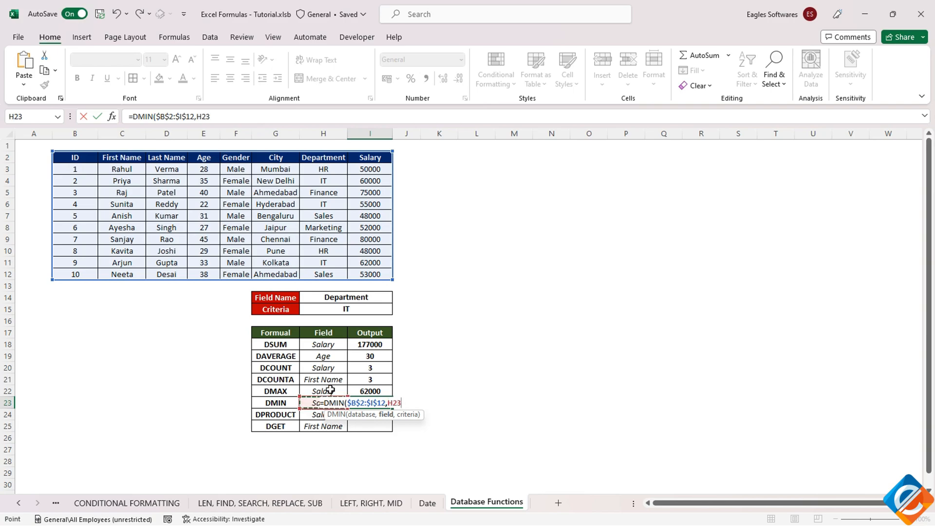
{"action": "left_click_drag", "start_coordinate": [324, 297], "coordinate": [367, 308]}
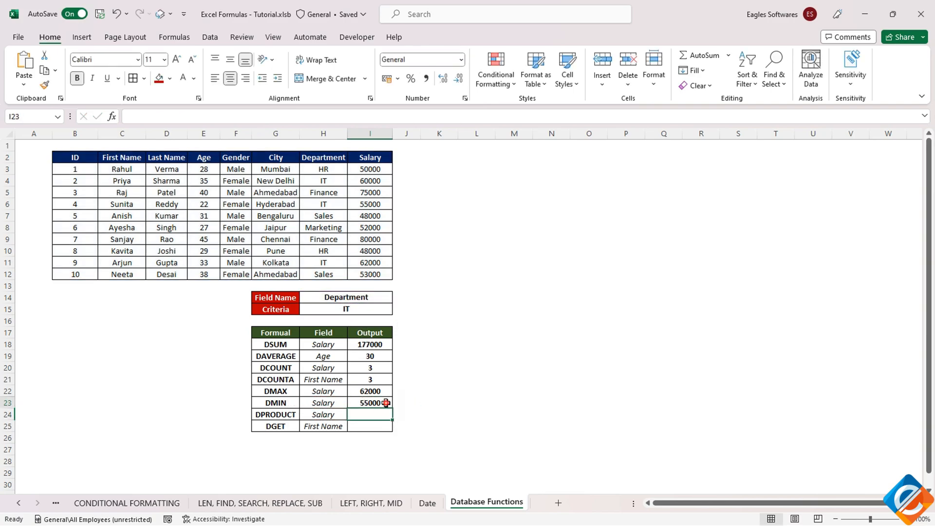
{"action": "left_click", "coordinate": [370, 403]}
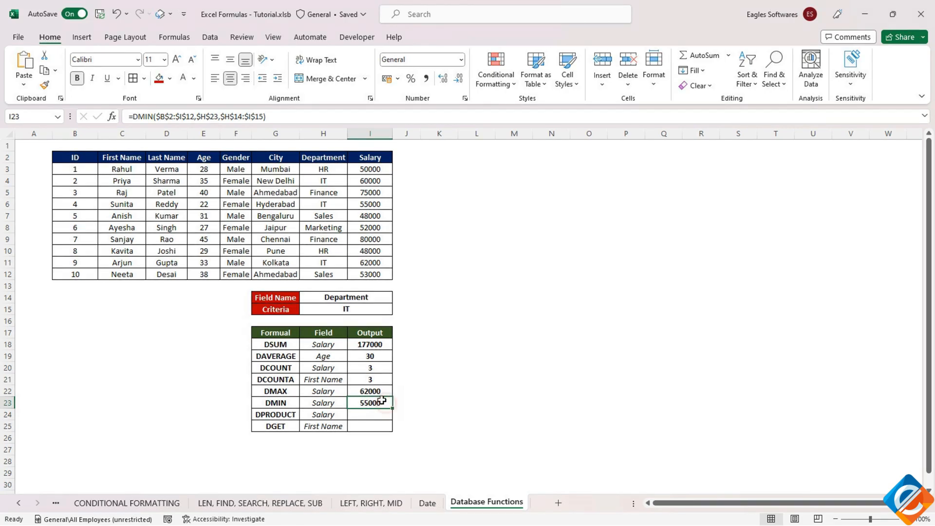
{"action": "mouse_move", "coordinate": [385, 400]}
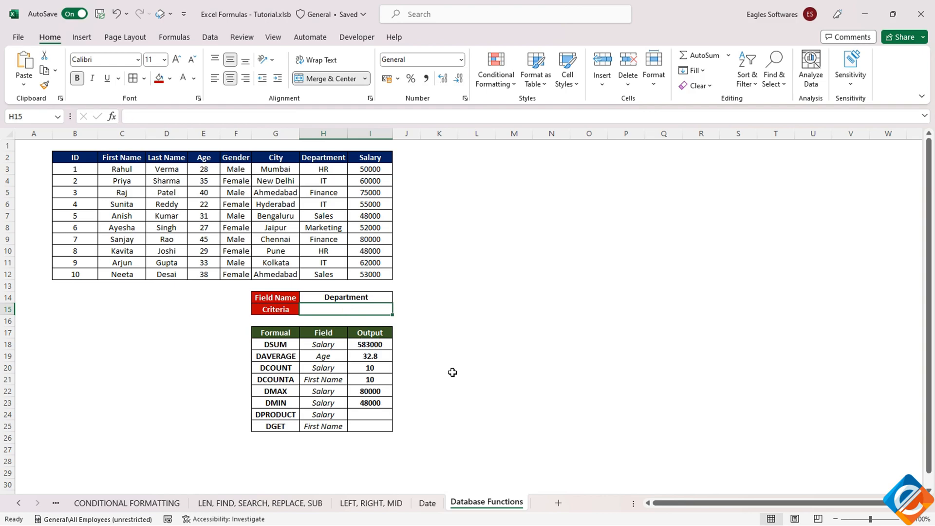
{"action": "mouse_move", "coordinate": [275, 397]}
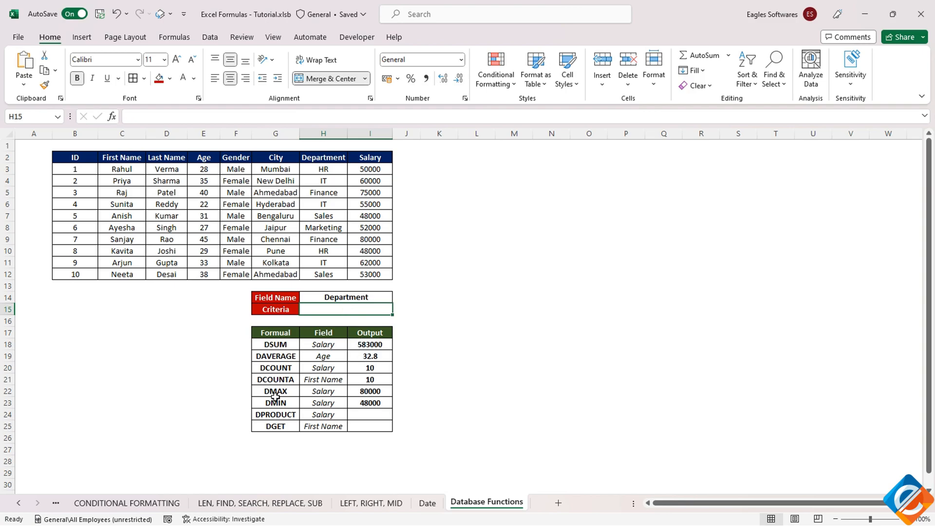
- Briefly set the criterion in H15 to HR, then restore it to IT
{"action": "left_click", "coordinate": [369, 239]}
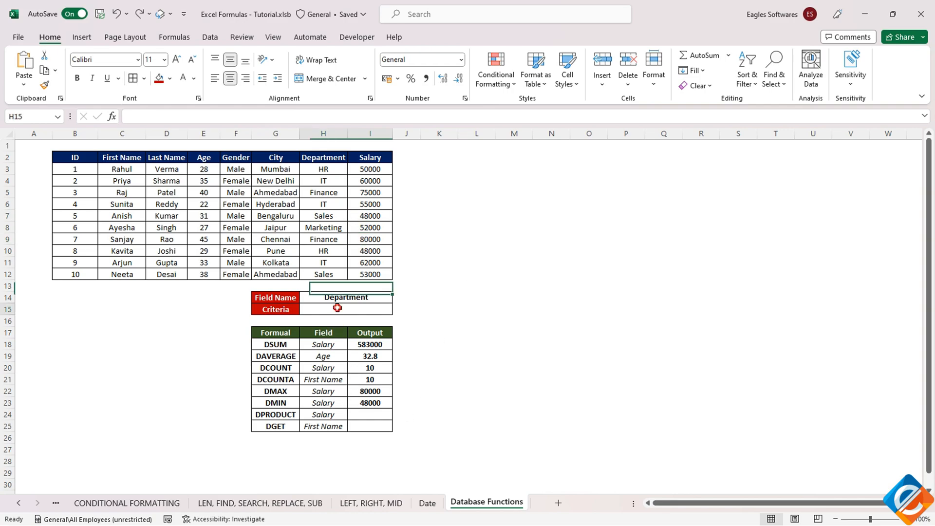
{"action": "type", "text": "HR"}
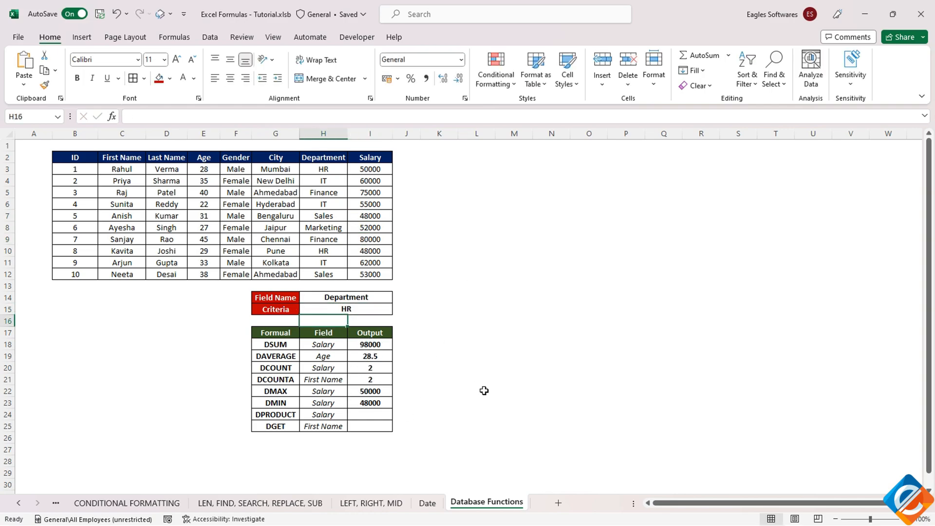
{"action": "left_click", "coordinate": [370, 414]}
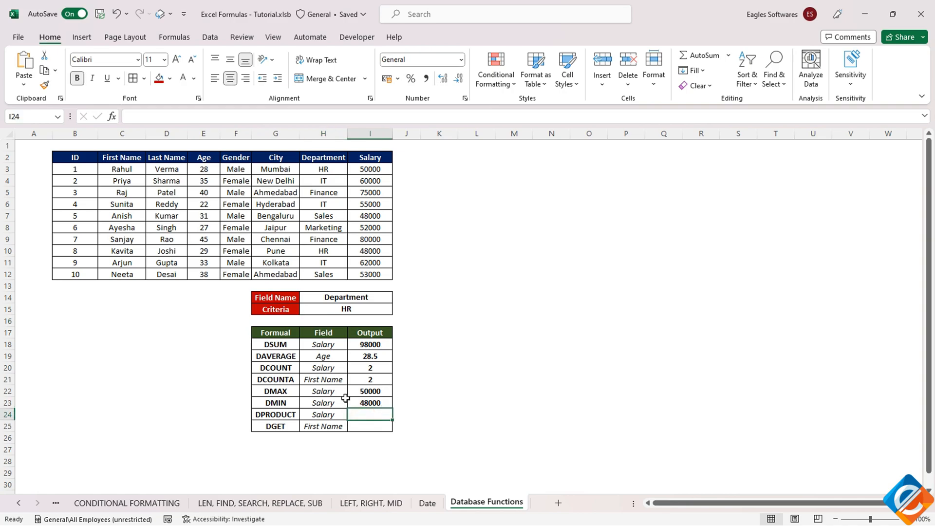
{"action": "left_click", "coordinate": [345, 308]}
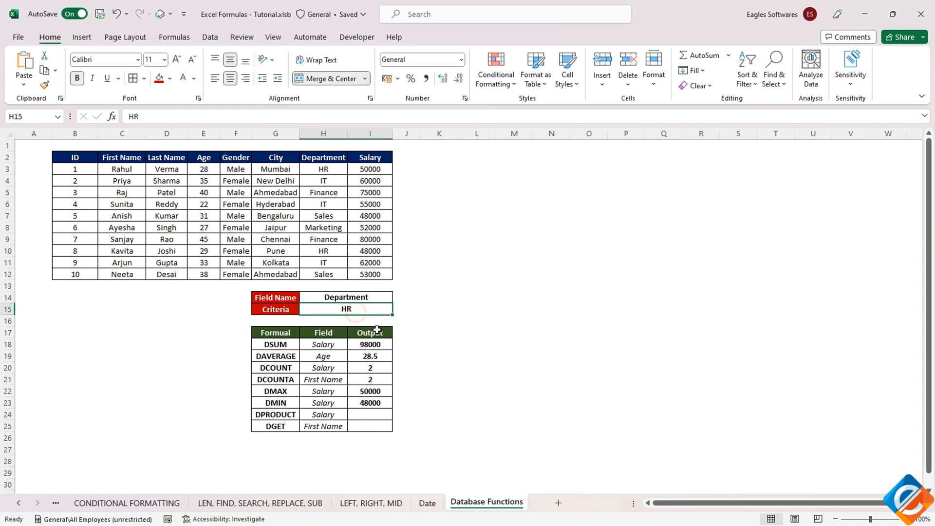
{"action": "type", "text": "IT"}
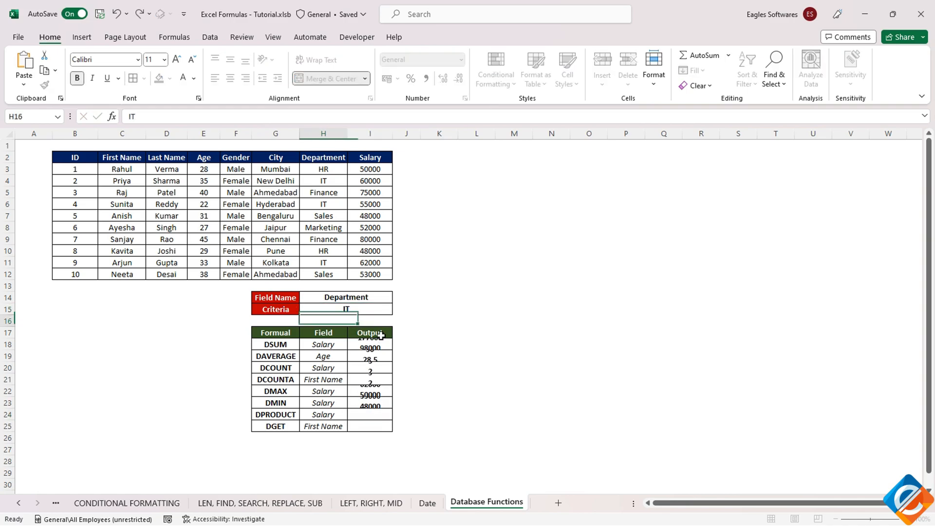
{"action": "left_click", "coordinate": [370, 414]}
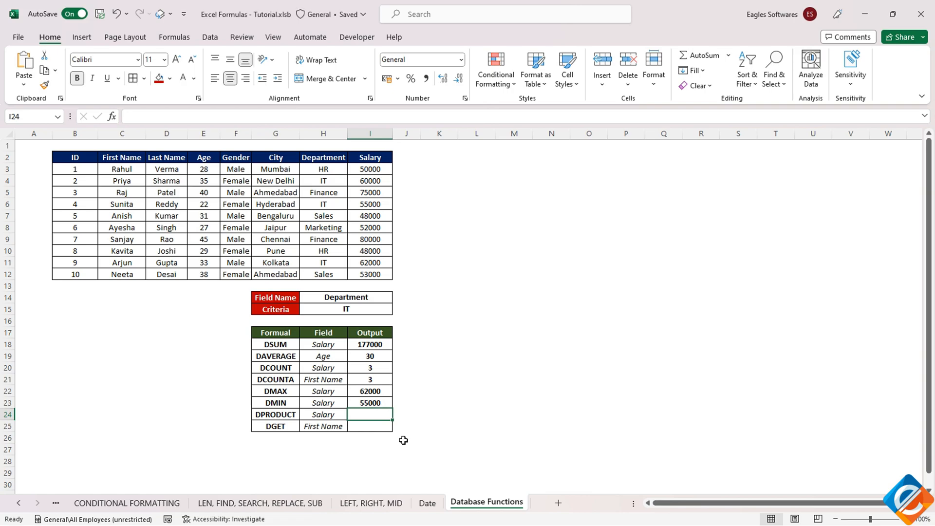
{"action": "type", "text": "=dpr"}
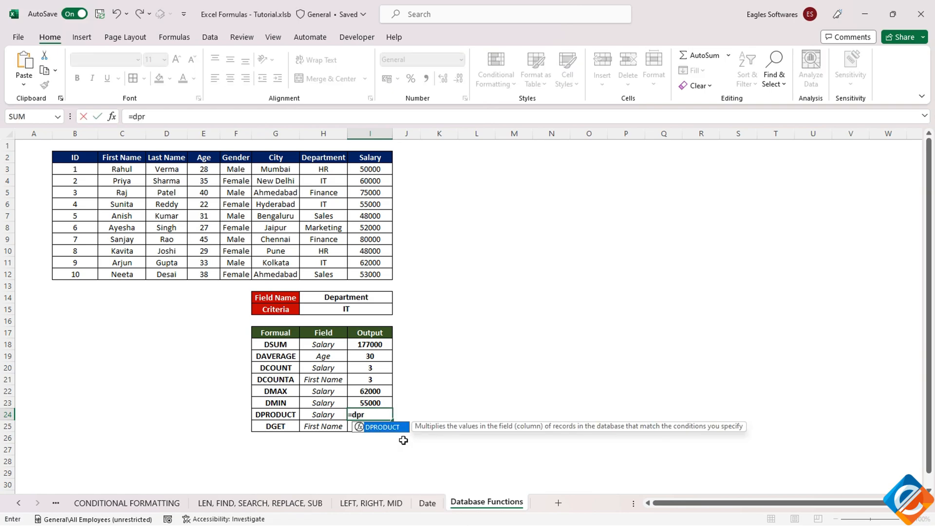
{"action": "left_click_drag", "start_coordinate": [75, 158], "coordinate": [298, 274]}
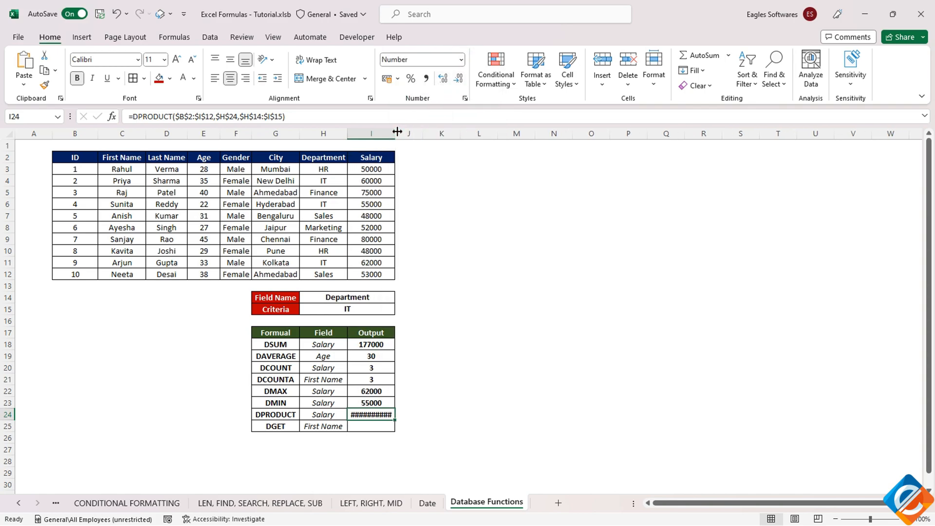
{"action": "left_click_drag", "start_coordinate": [398, 132], "coordinate": [425, 132]}
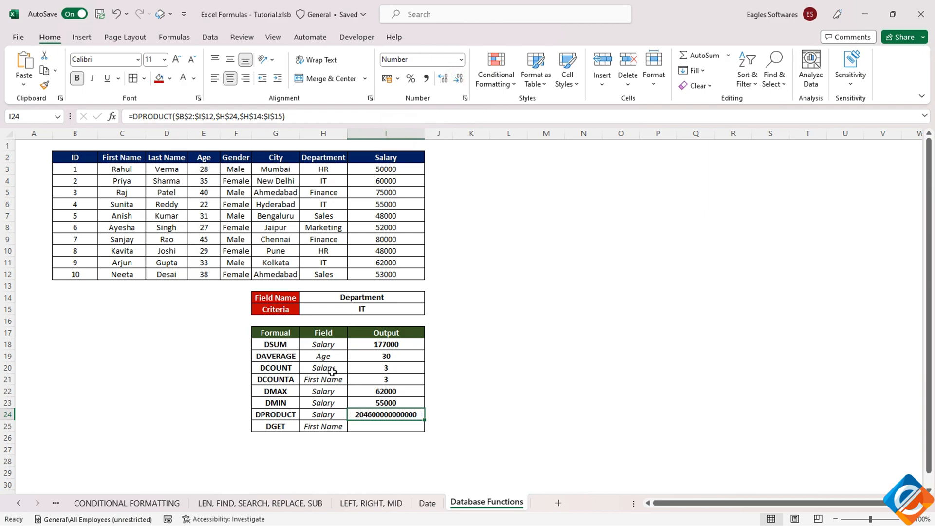
{"action": "left_click", "coordinate": [361, 309]}
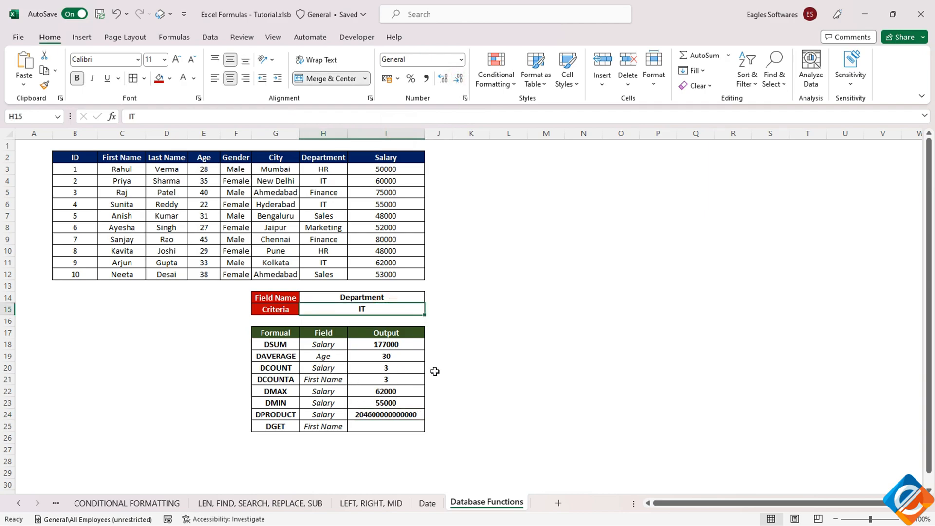
- Apply Sales as the criterion and begin a =DGET( formula in I25
{"action": "key", "text": "Delete"}
{"action": "type", "text": "Sales"}
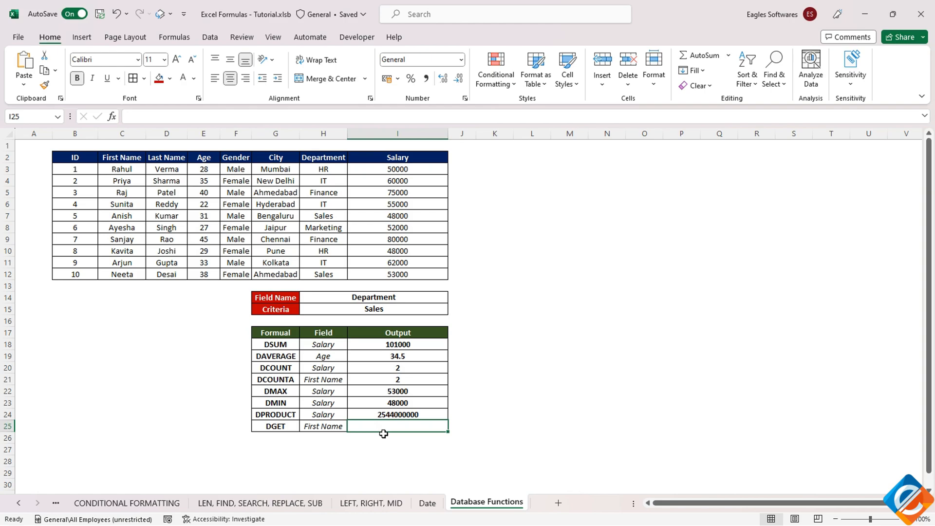
{"action": "type", "text": "=DGET("}
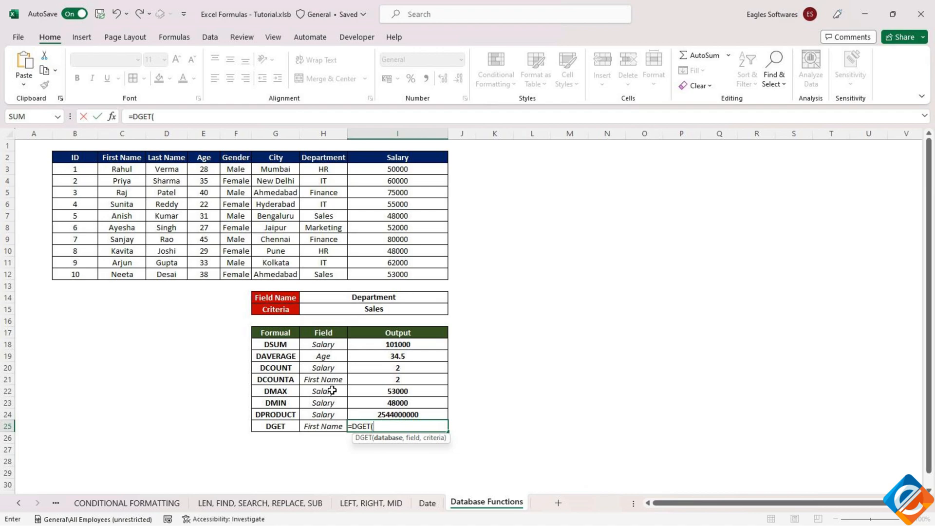
- Finish DGET with the employee table, First Name field H25 and criteria H14:I15, returning Rahul
{"action": "left_click_drag", "start_coordinate": [75, 158], "coordinate": [398, 274]}
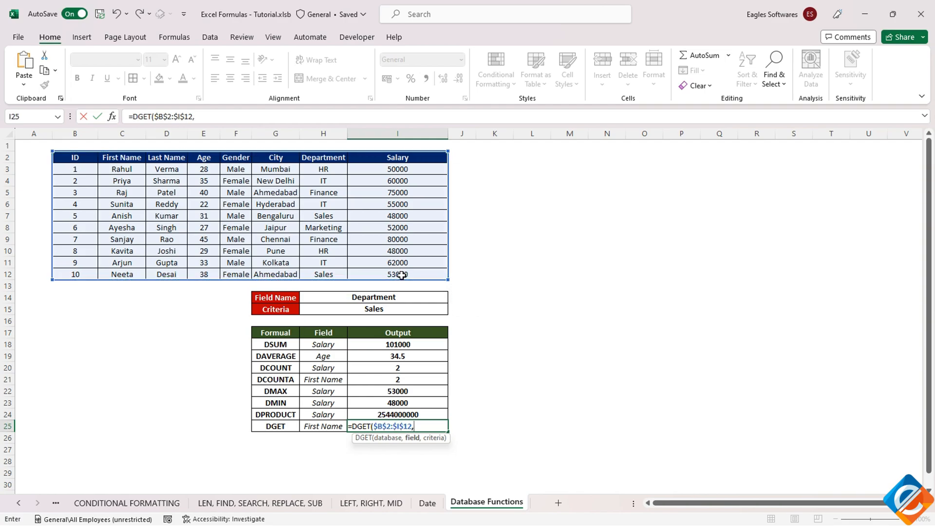
{"action": "left_click", "coordinate": [322, 426]}
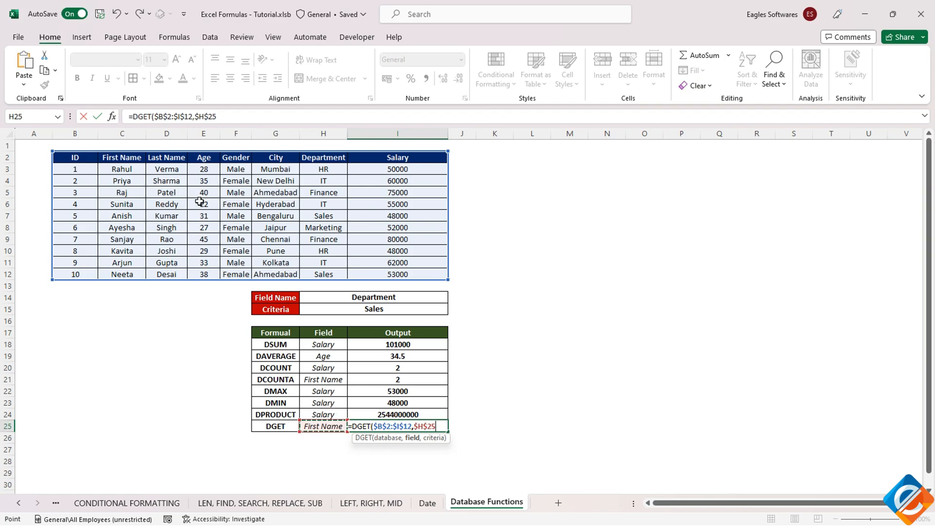
{"action": "left_click_drag", "start_coordinate": [374, 297], "coordinate": [399, 309]}
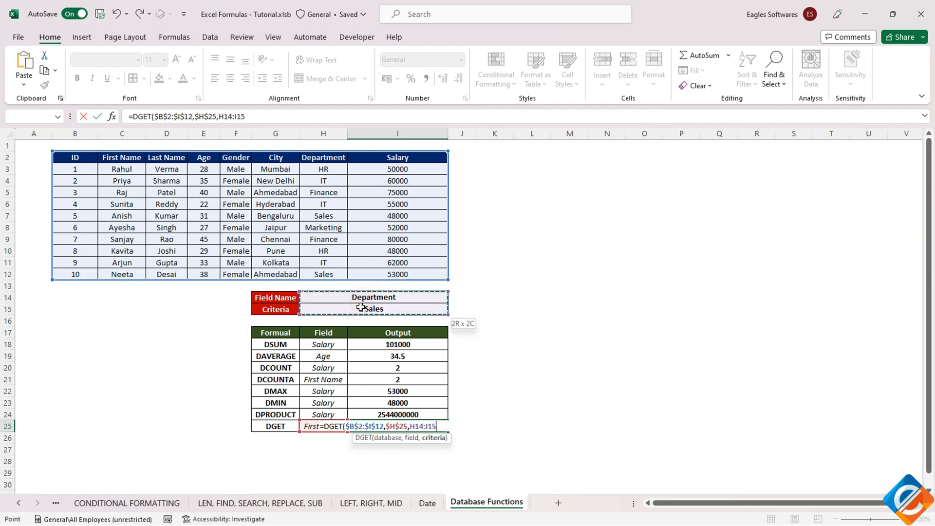
{"action": "left_click_drag", "start_coordinate": [300, 297], "coordinate": [447, 314]}
{"action": "type", "text": "1"}
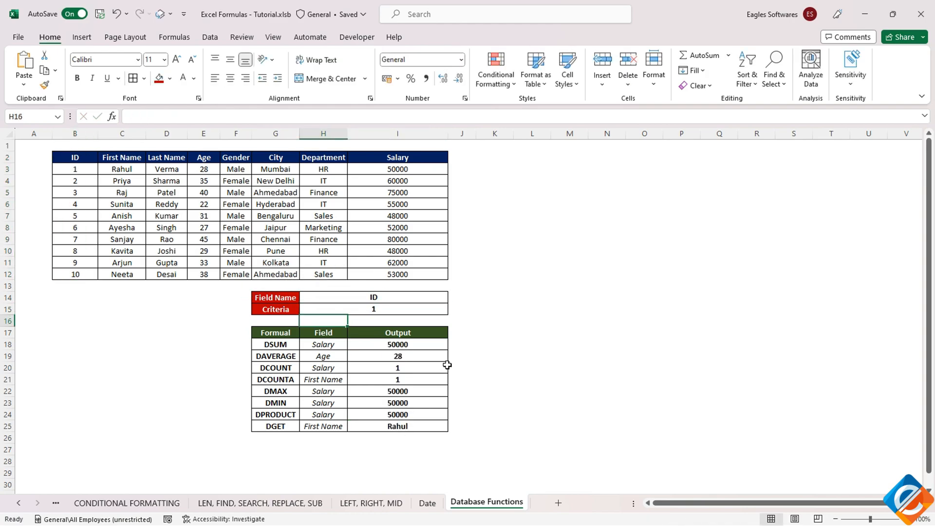
- Set the criterion value to 4 so DGET returns Sunita
{"action": "type", "text": "4"}
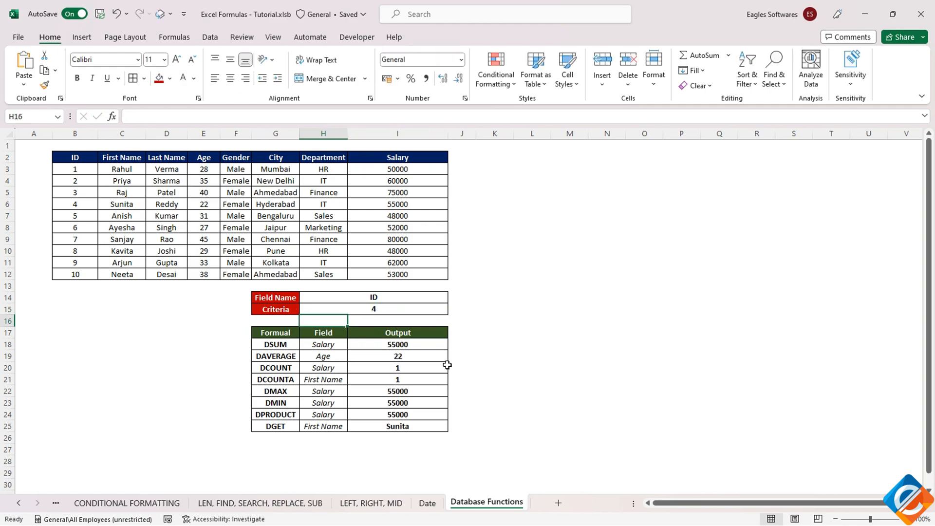
{"action": "left_click", "coordinate": [374, 309]}
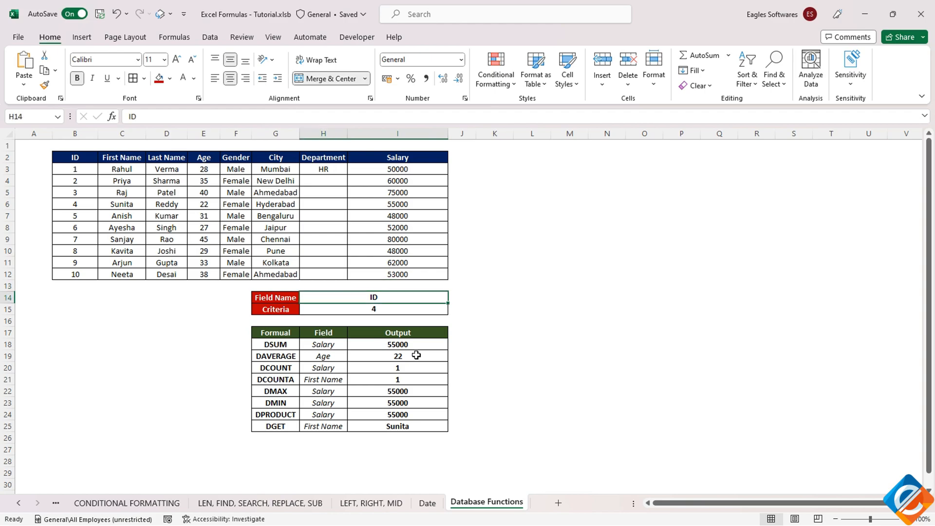
- Set the Field Name to Department, enter Marketing as Raj's department, and start Marketing as criterion
{"action": "type", "text": "Department"}
{"action": "left_click", "coordinate": [374, 309]}
{"action": "type", "text": "HR"}
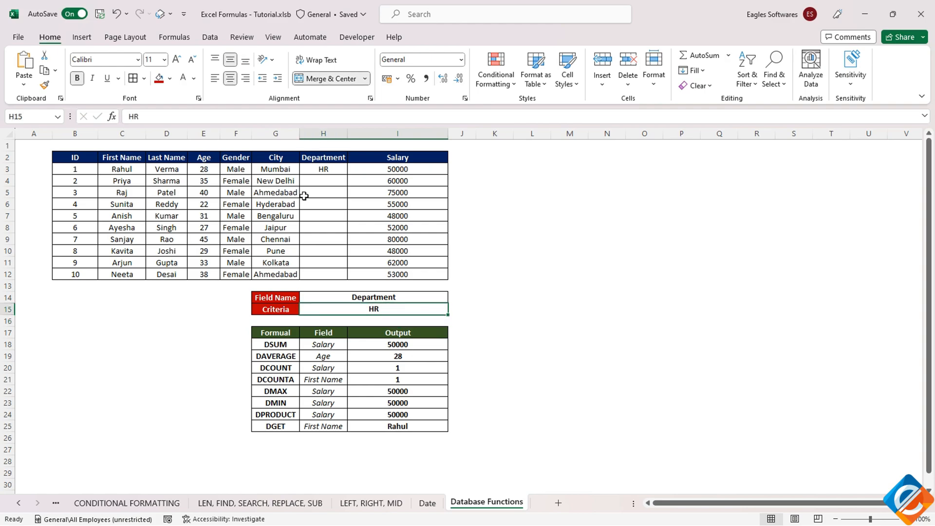
{"action": "type", "text": "Marketing"}
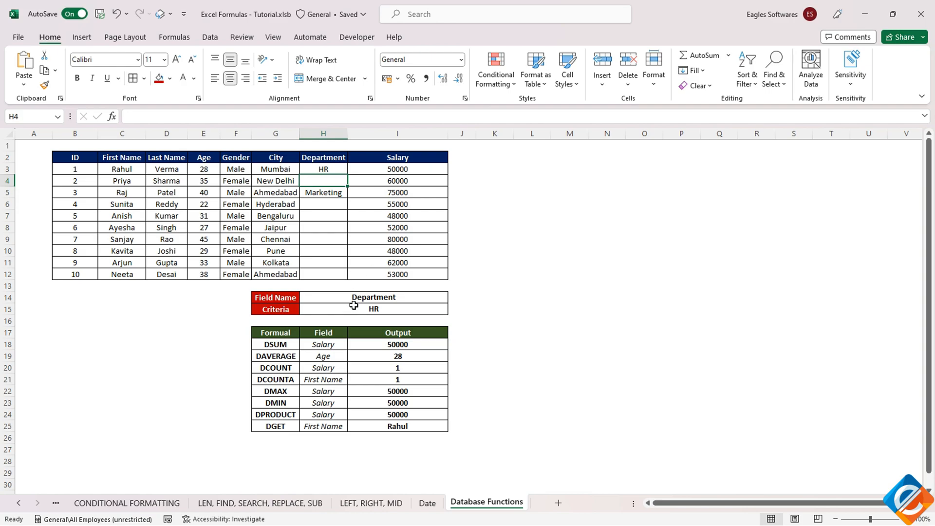
{"action": "type", "text": "Marketi"}
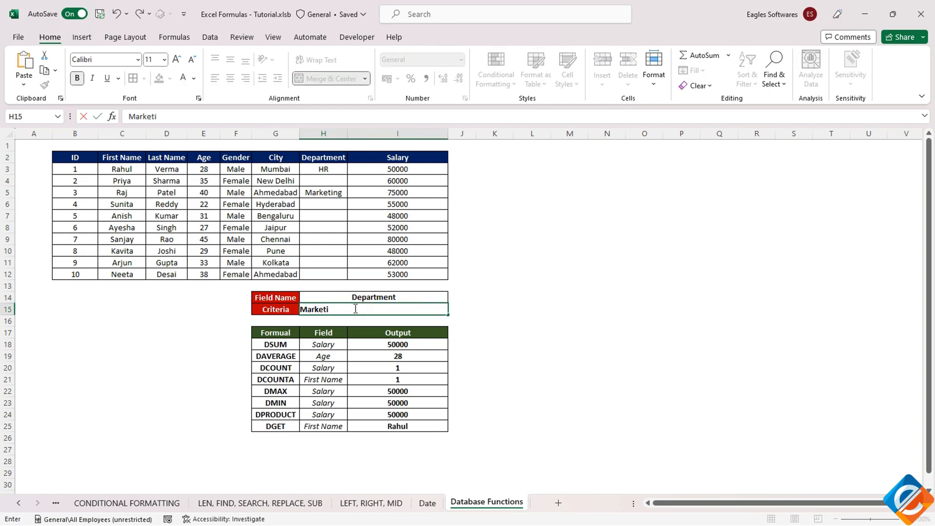